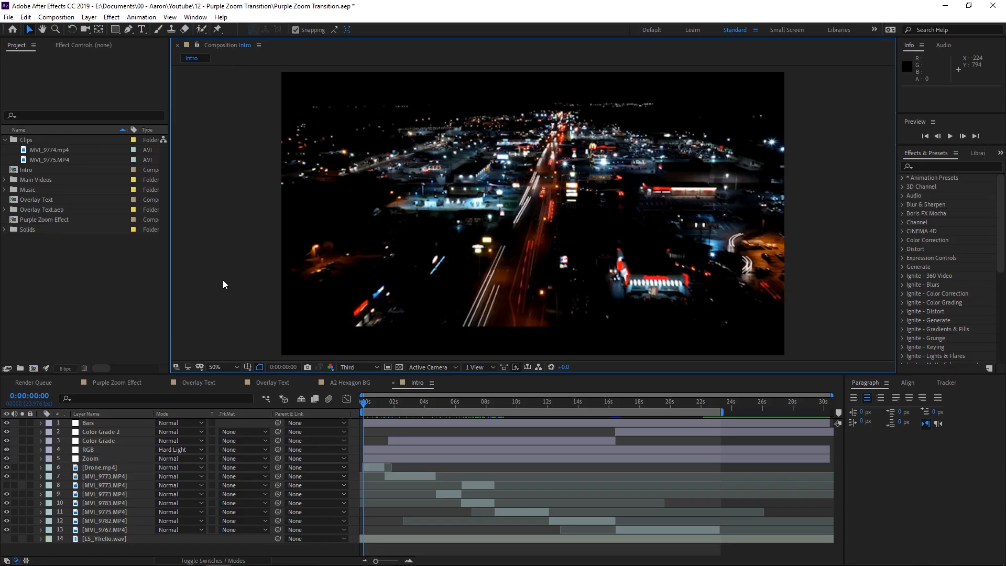
# - Create a composition named 'Zoom Glitch' with Ctrl+N and confirm its settings
pyautogui.press('ctrl+n')
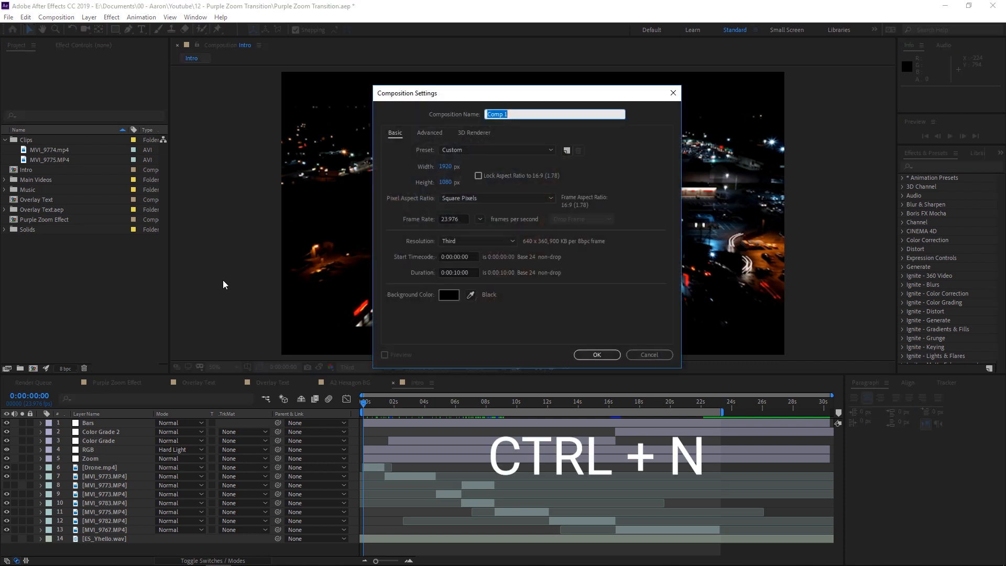
pyautogui.write('Z')
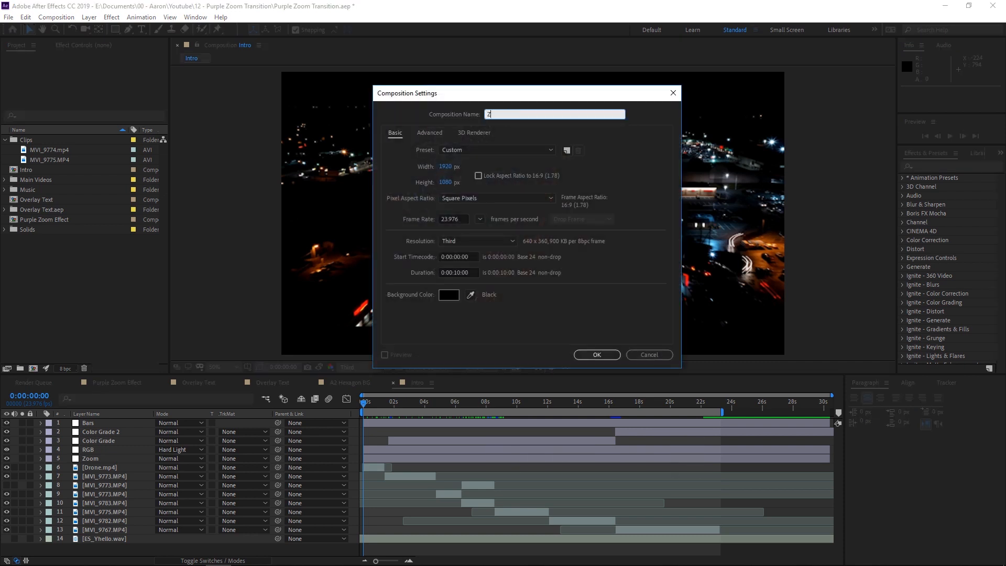
pyautogui.write('oom Glitch')
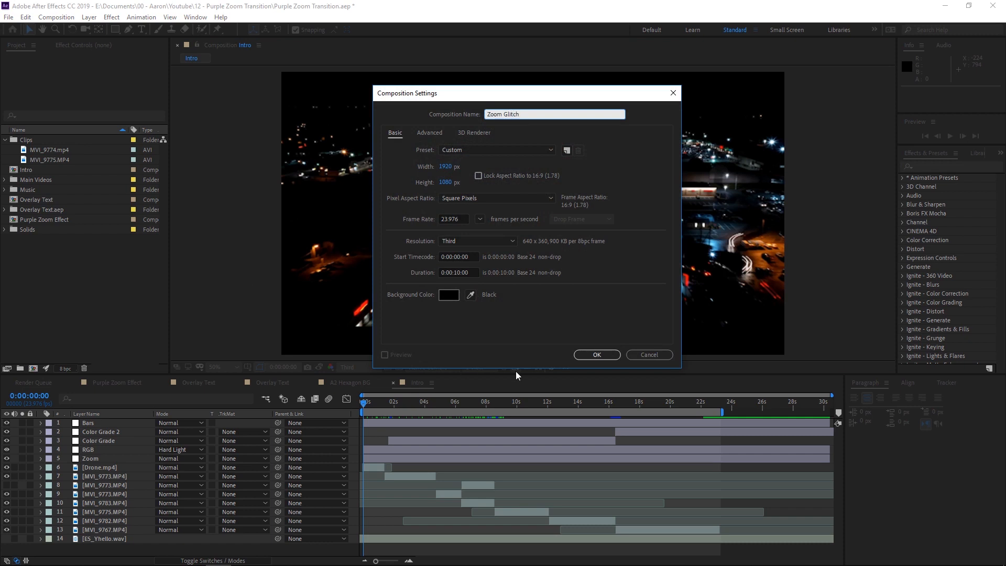
pyautogui.click(595, 354)
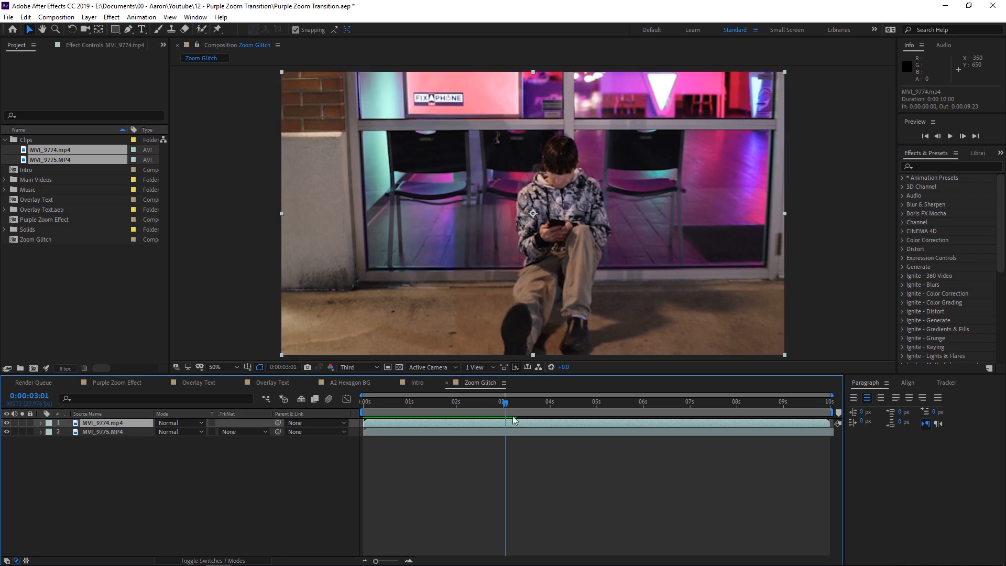
# - Split the top MVI_9774 layer at 3 seconds and remove the part after the cut
pyautogui.press('ctrl+shift+d')
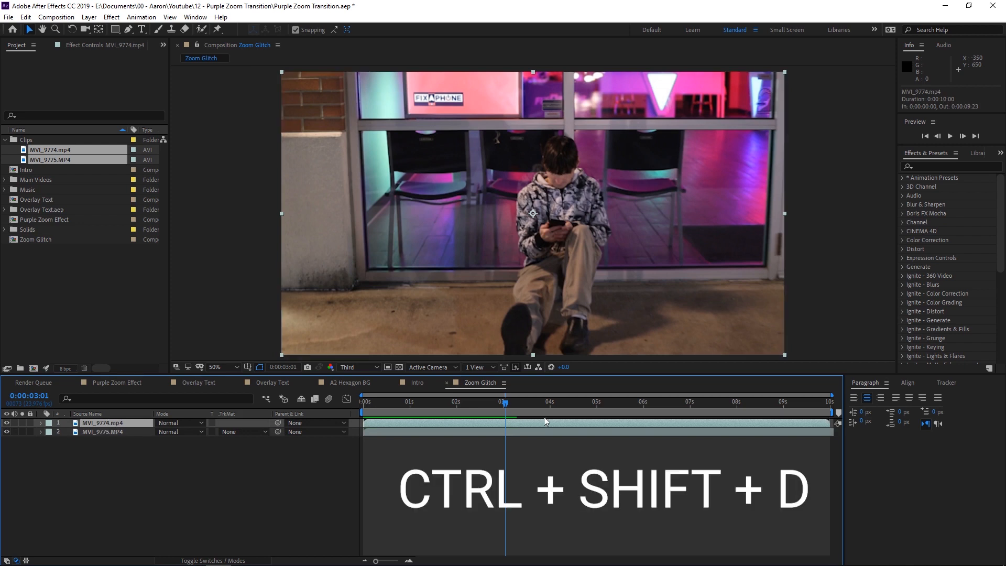
pyautogui.press('ctrl+shift+d')
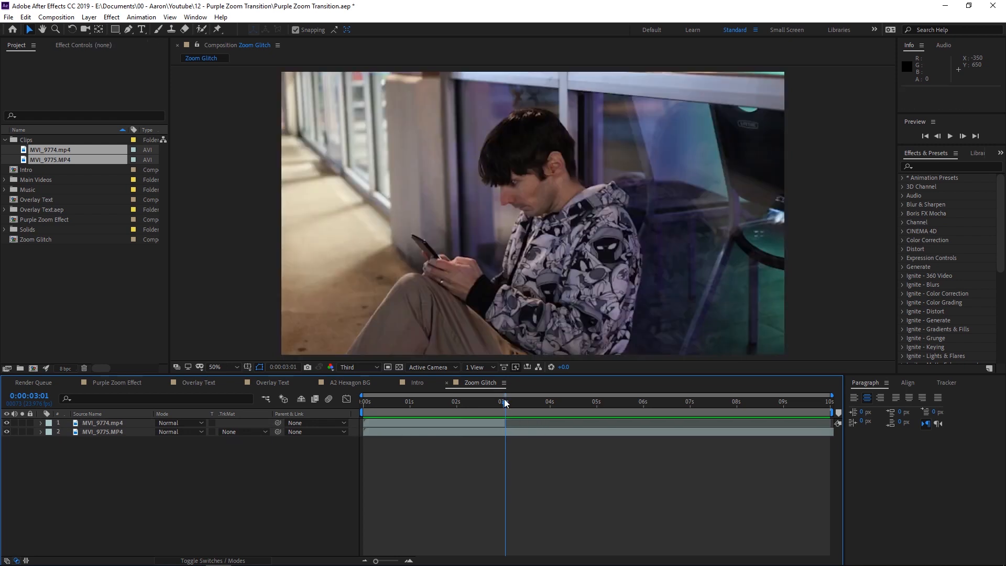
pyautogui.click(503, 402)
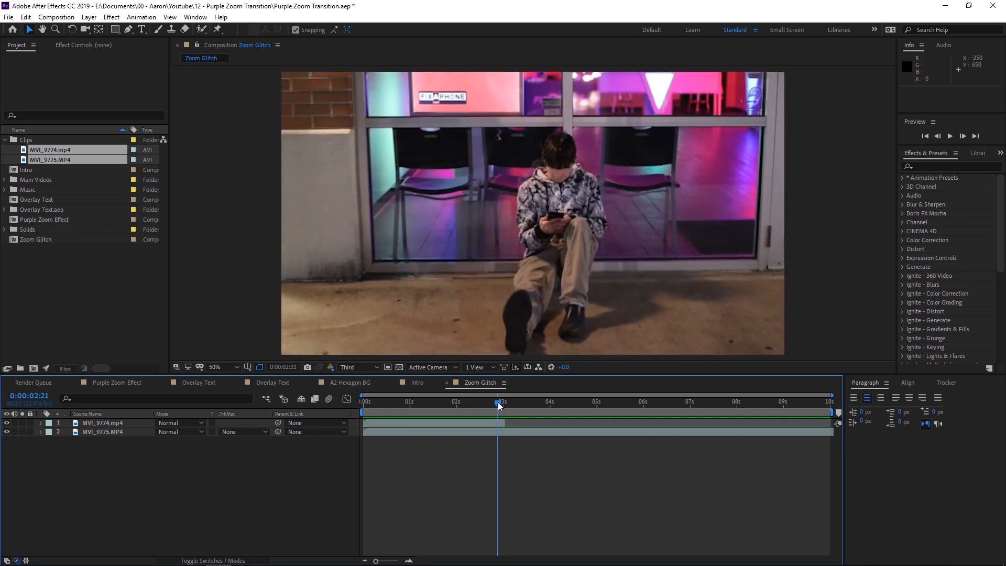
pyautogui.moveTo(499, 405)
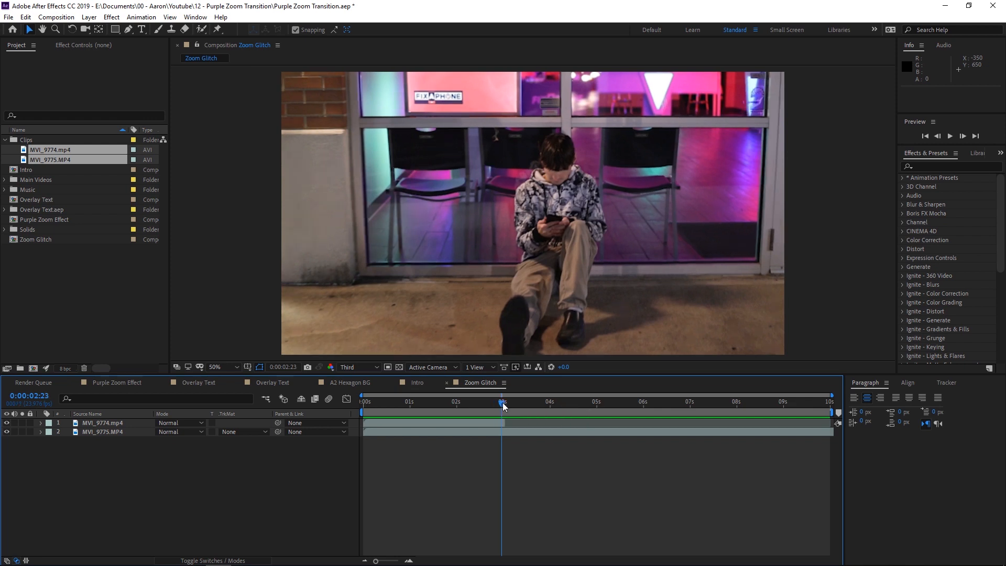
pyautogui.click(505, 403)
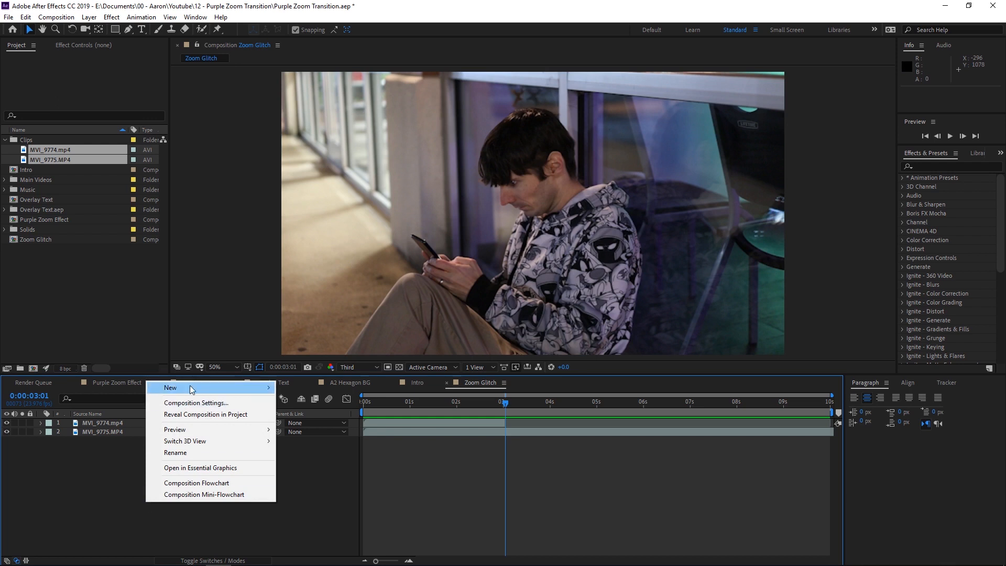
# - Add an adjustment layer above the clips and rename it 'Zoom'
pyautogui.click(170, 388)
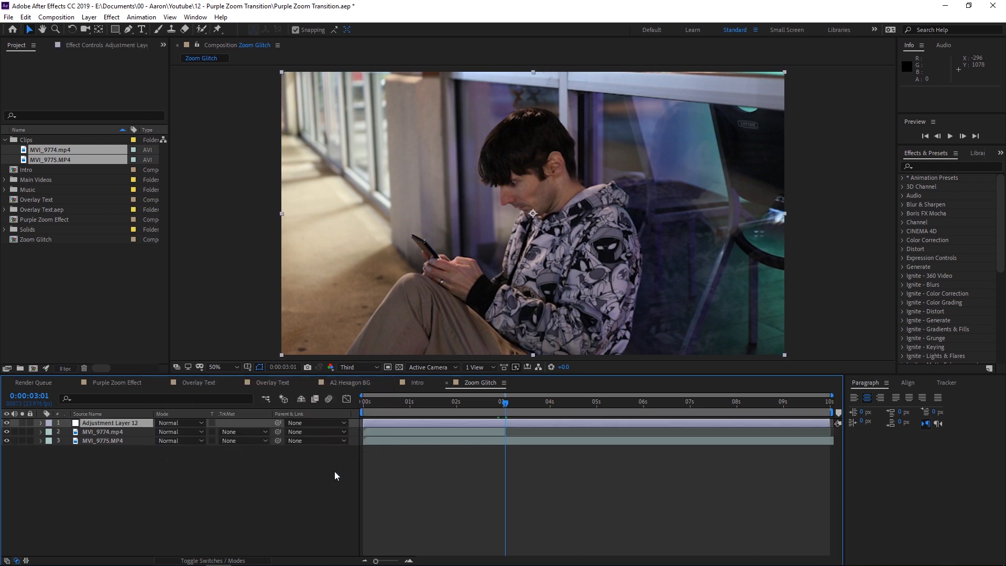
pyautogui.doubleClick(110, 423)
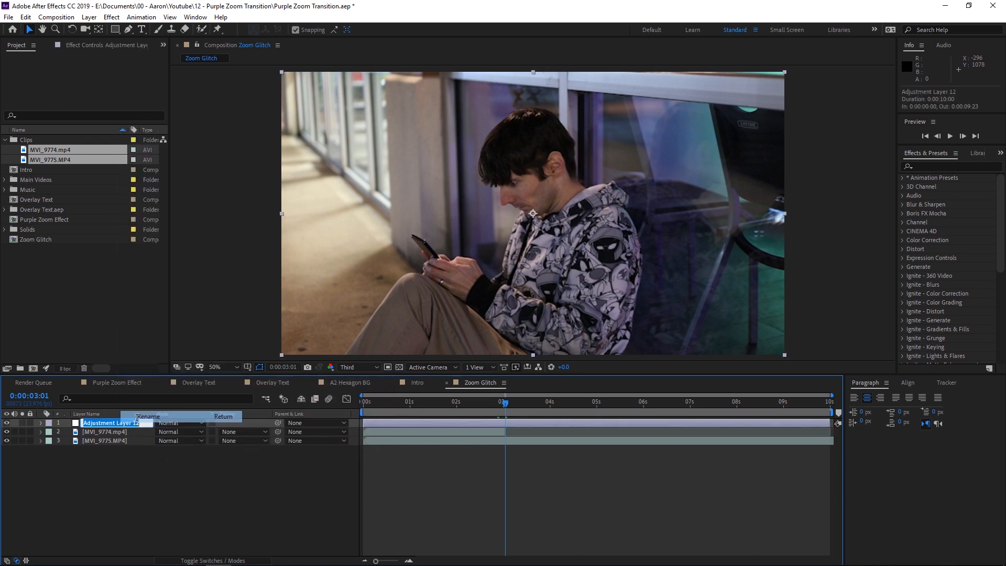
pyautogui.write('Zoom')
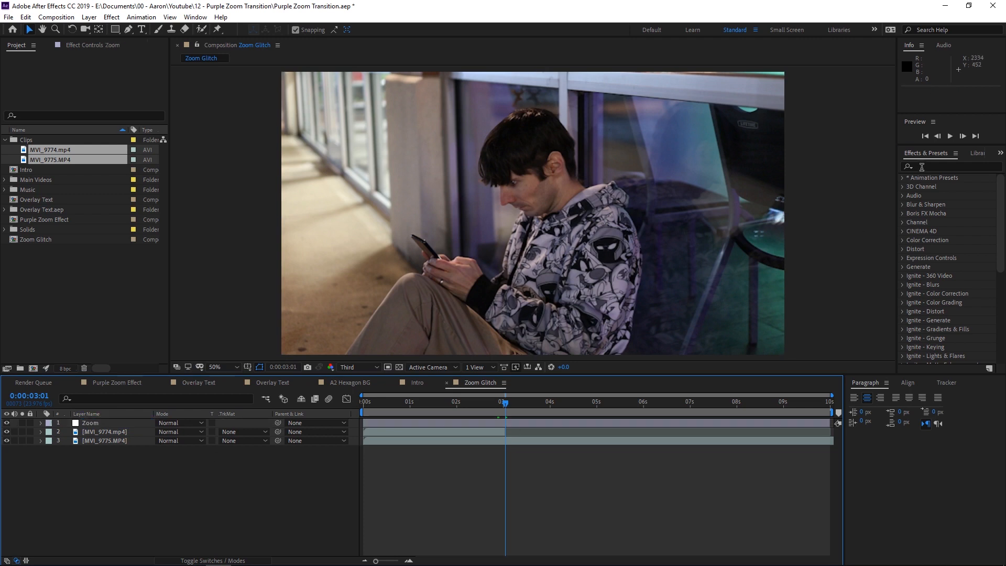
# - Apply Optics Compensation and CC Force Motion Blur to the Zoom layer
pyautogui.write('optics')
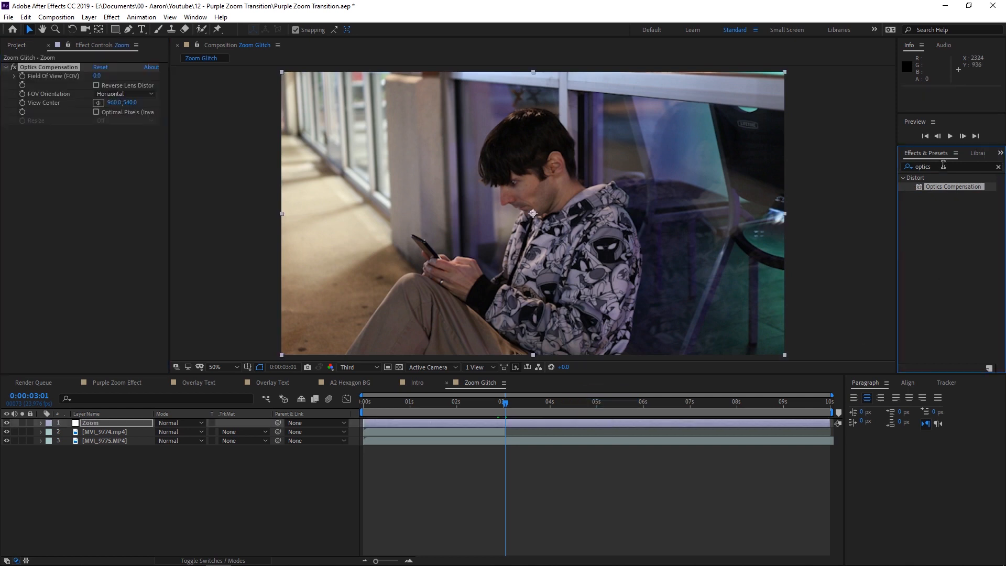
pyautogui.doubleClick(923, 167)
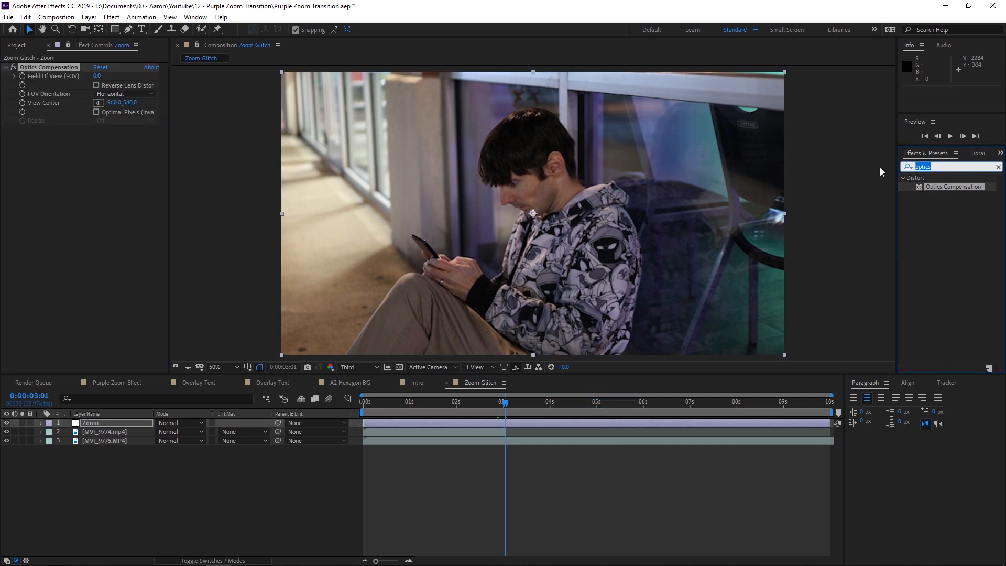
pyautogui.write('force')
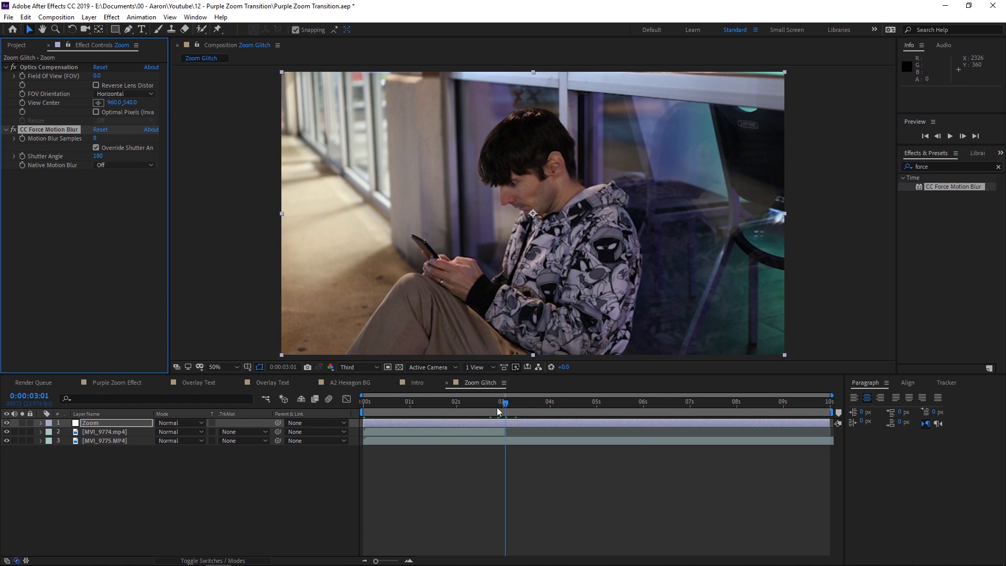
pyautogui.click(937, 135)
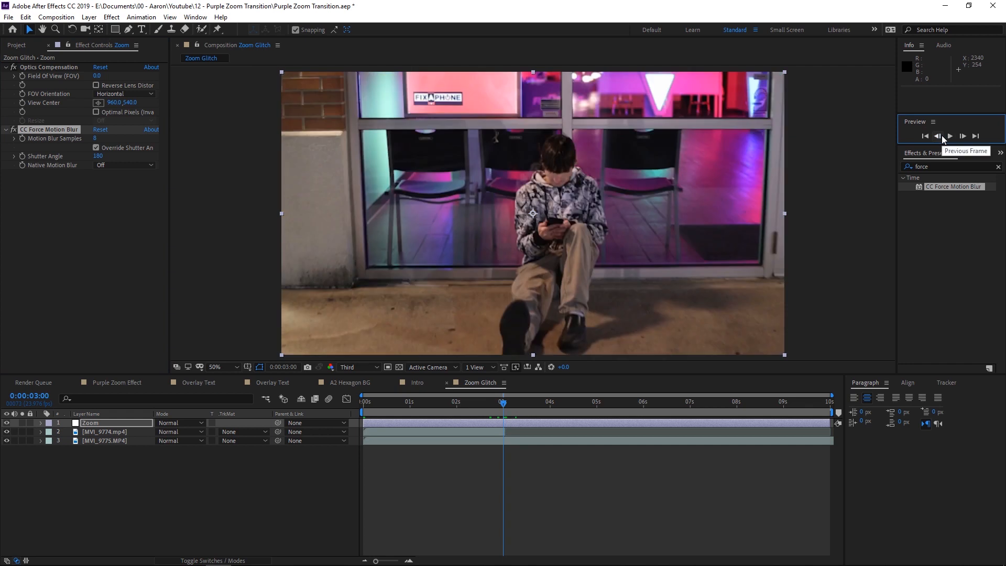
# - Set Optics Compensation field of view to 147 and enable Reverse Lens Distortion
pyautogui.click(962, 135)
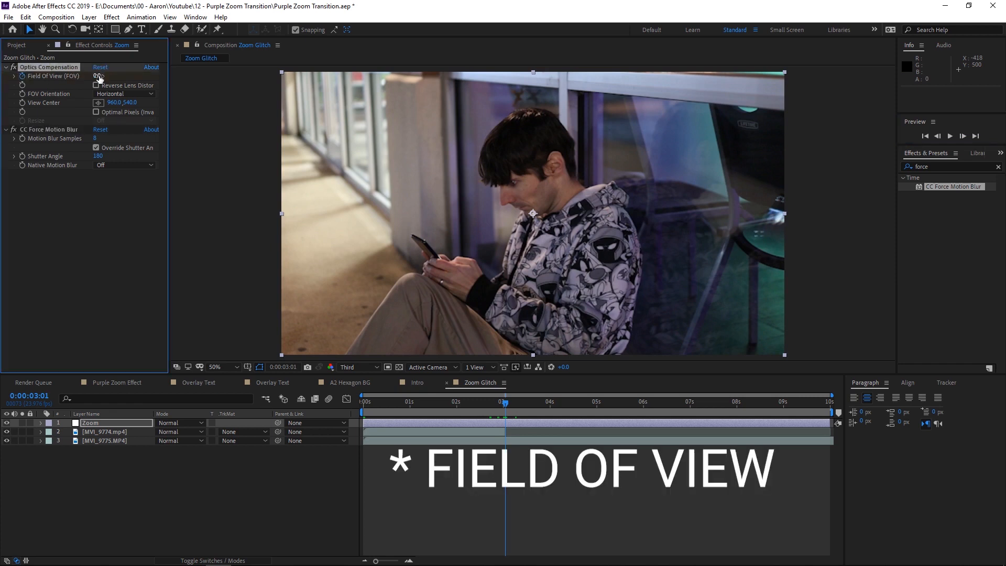
pyautogui.doubleClick(101, 76)
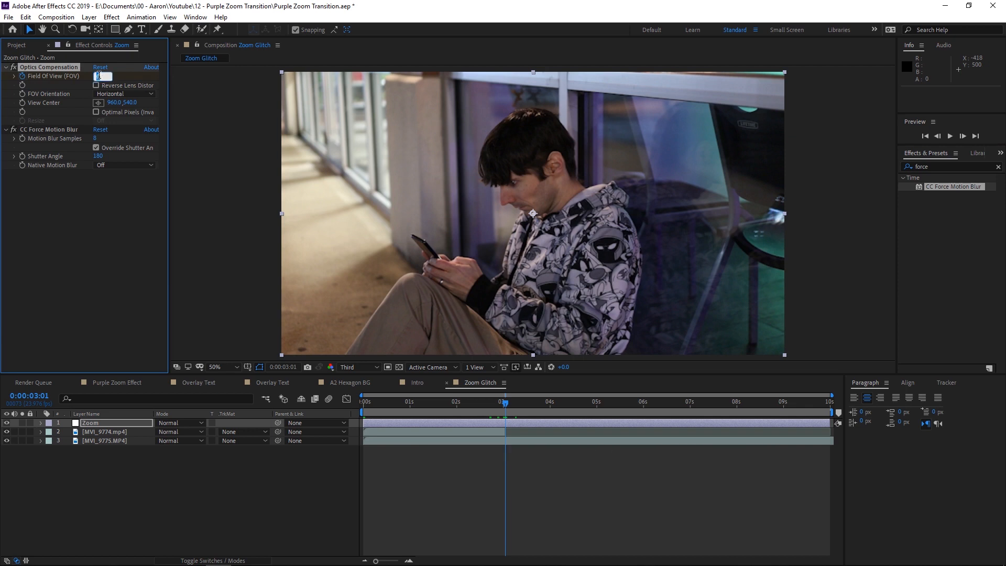
pyautogui.write('147.')
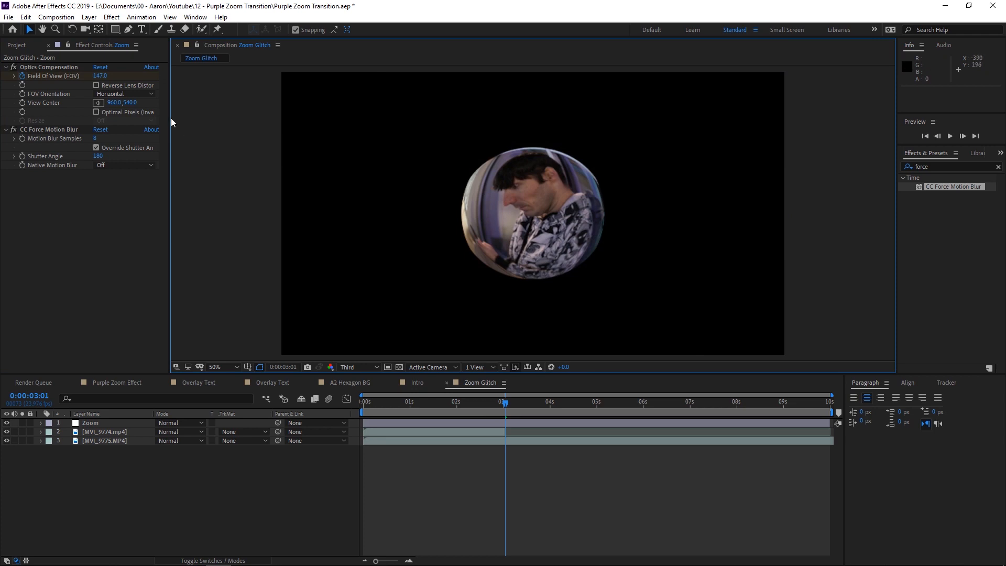
pyautogui.click(90, 422)
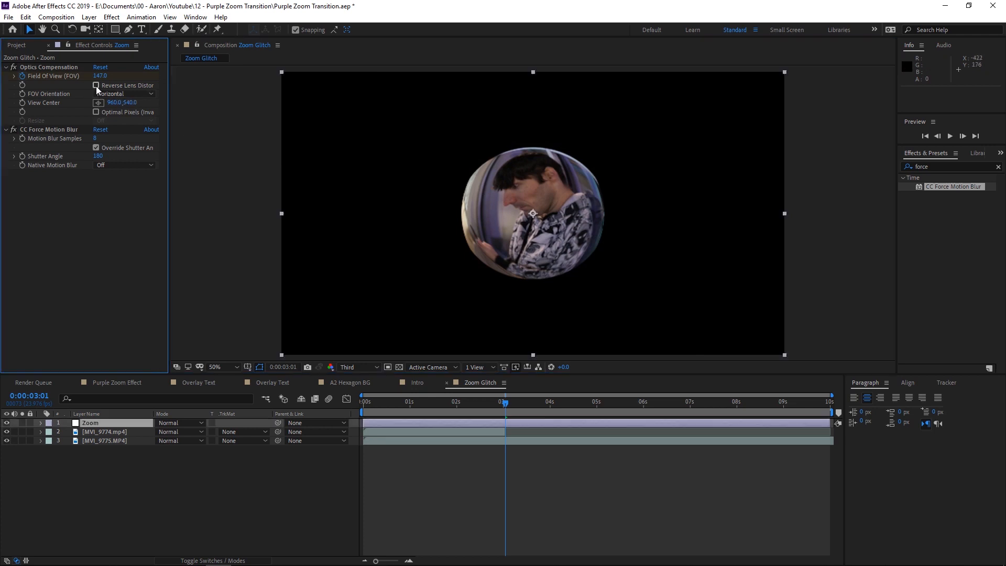
pyautogui.click(97, 85)
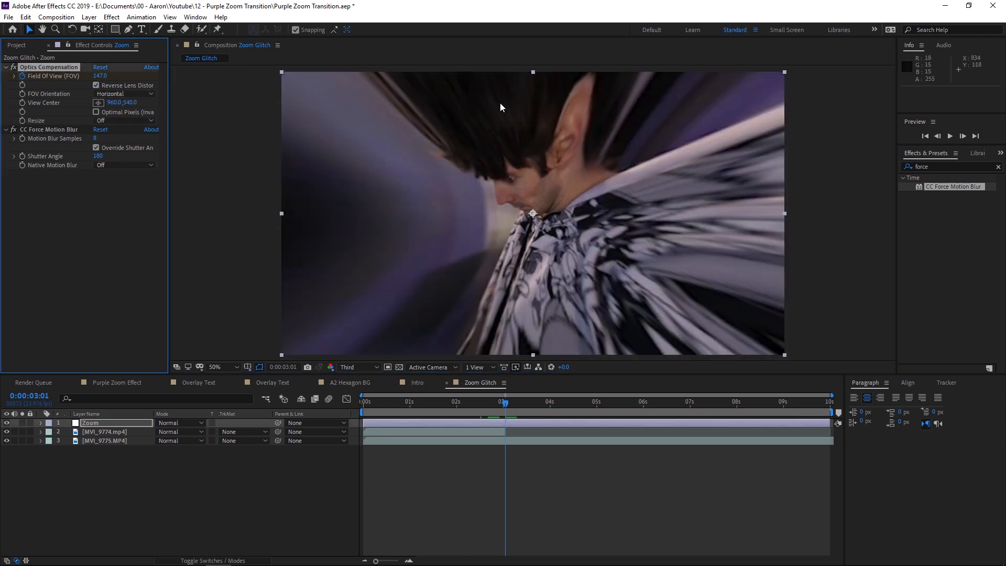
pyautogui.moveTo(369, 323)
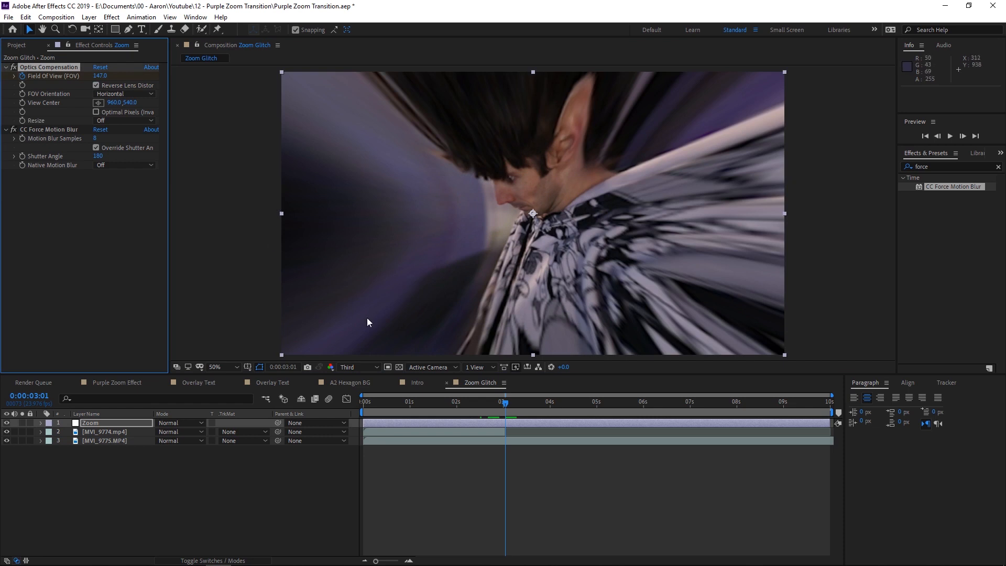
# - Add Field of View keyframes of 0 before and after the cut around the 147 peak
pyautogui.click(504, 405)
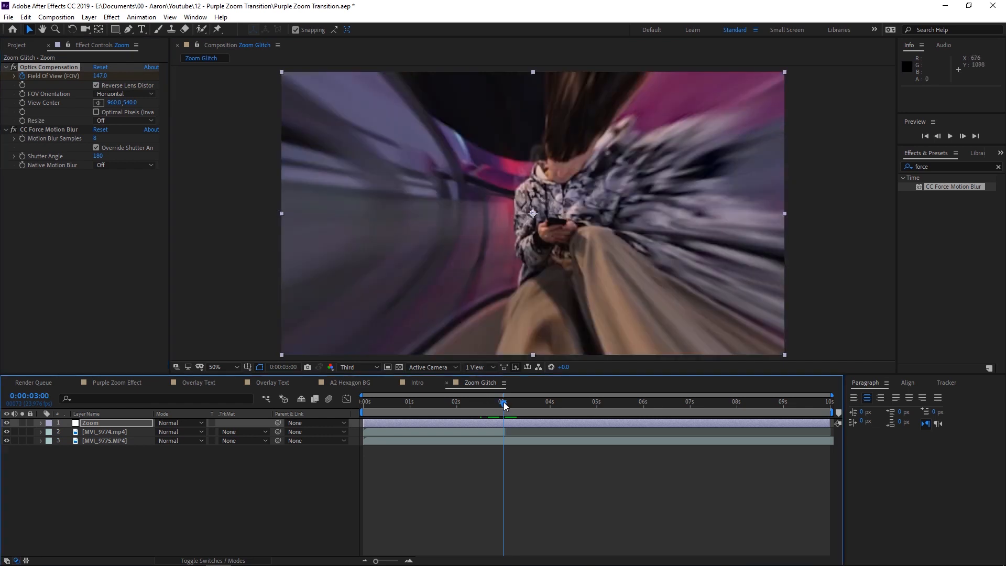
pyautogui.moveTo(504, 403); pyautogui.dragTo(495, 402)
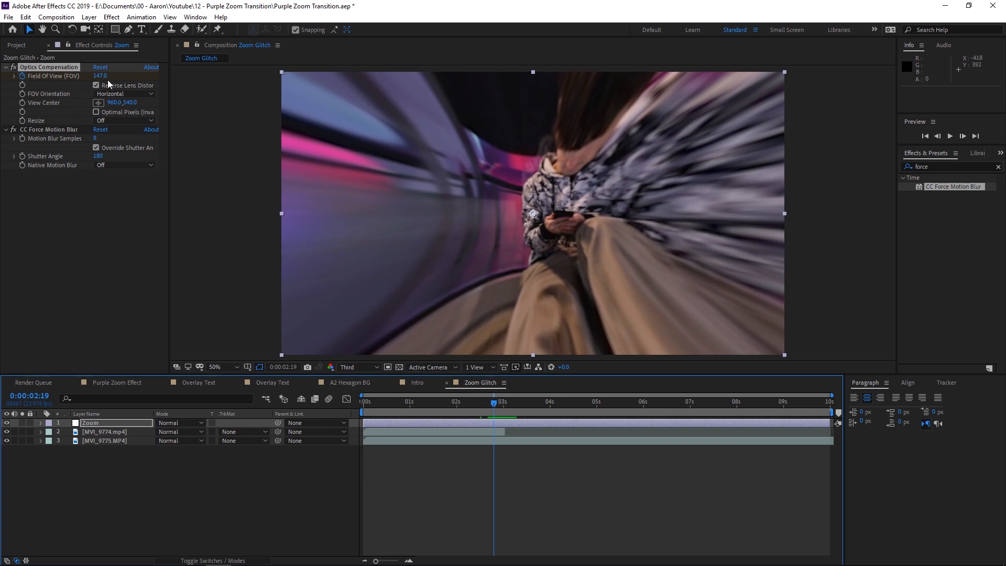
pyautogui.click(100, 75)
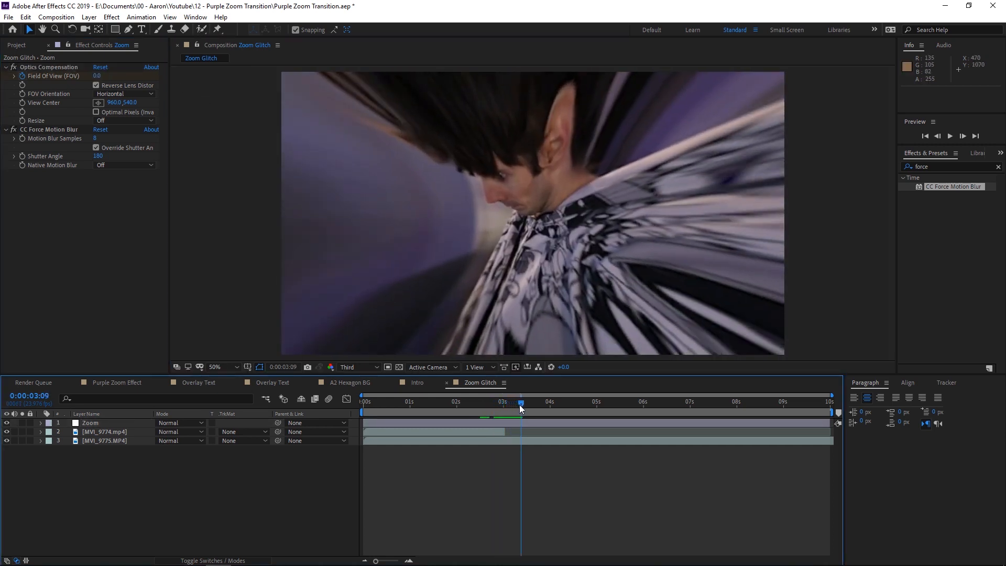
pyautogui.click(100, 76)
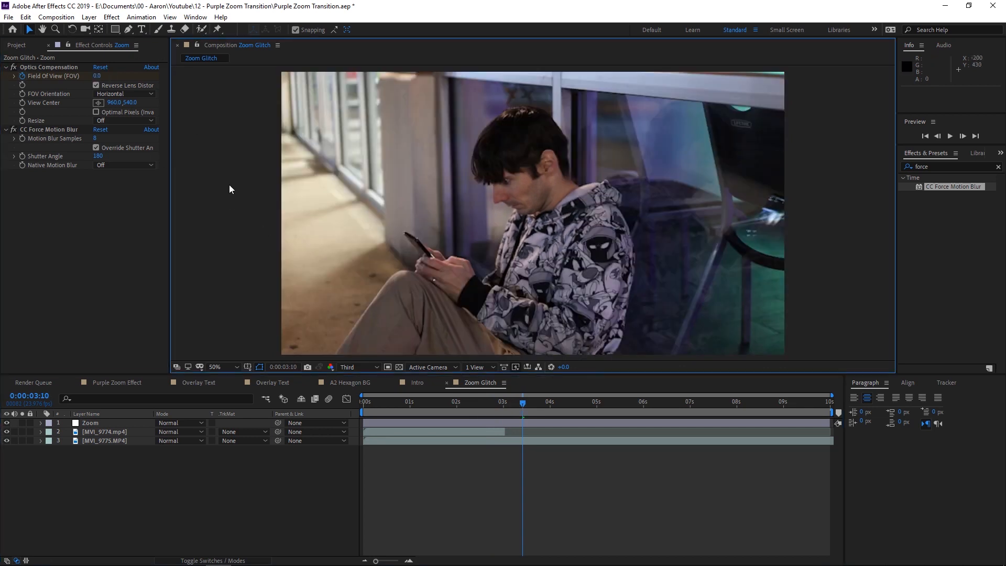
pyautogui.click(520, 405)
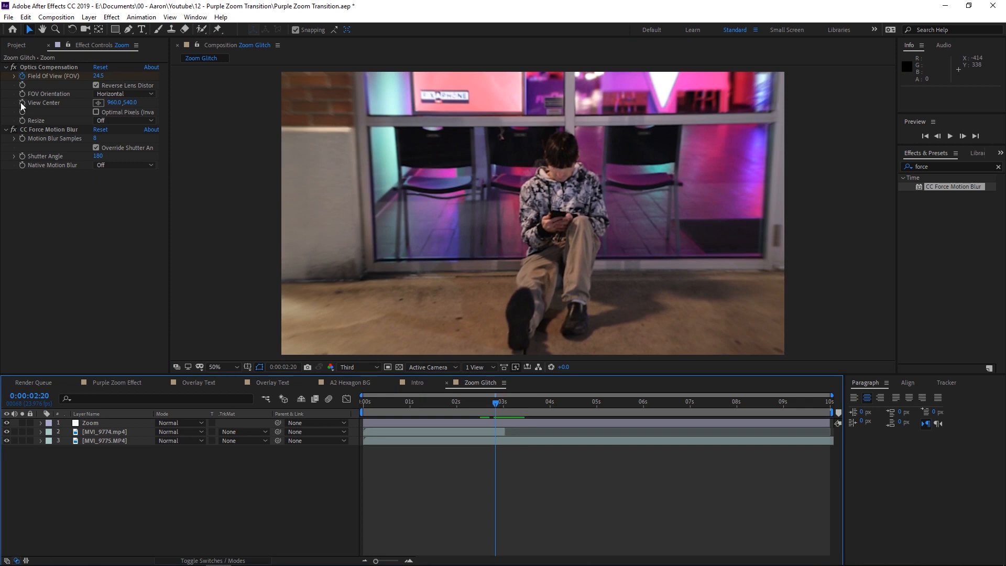
# - Keyframe View Center across the transition, moving from 1069,563 toward 999,718
pyautogui.click(89, 422)
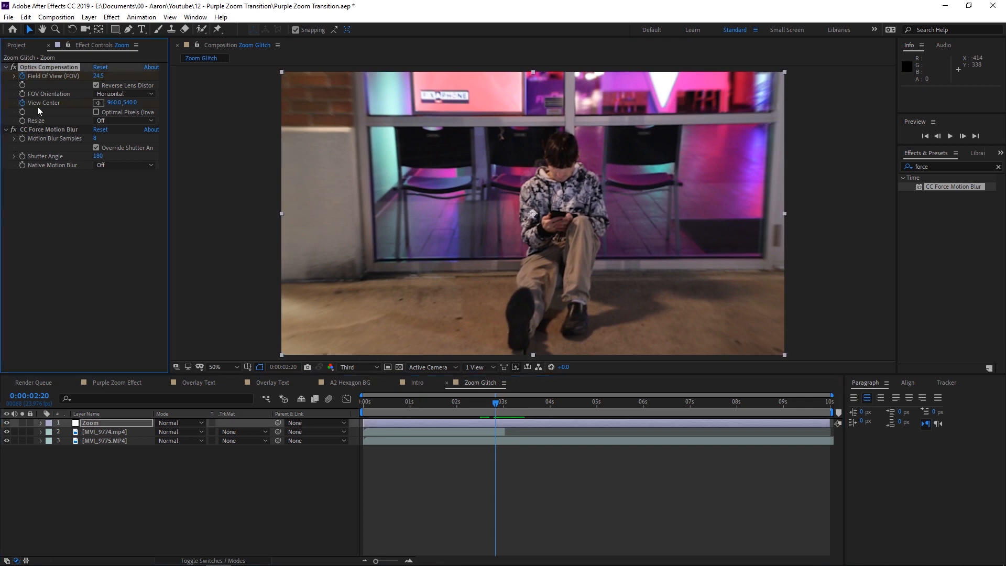
pyautogui.moveTo(549, 221)
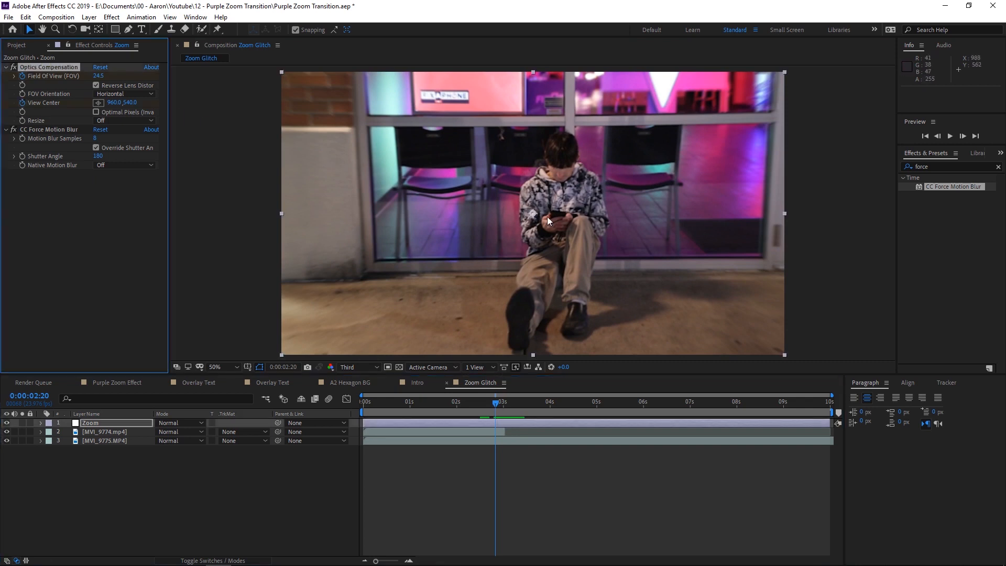
pyautogui.moveTo(567, 205)
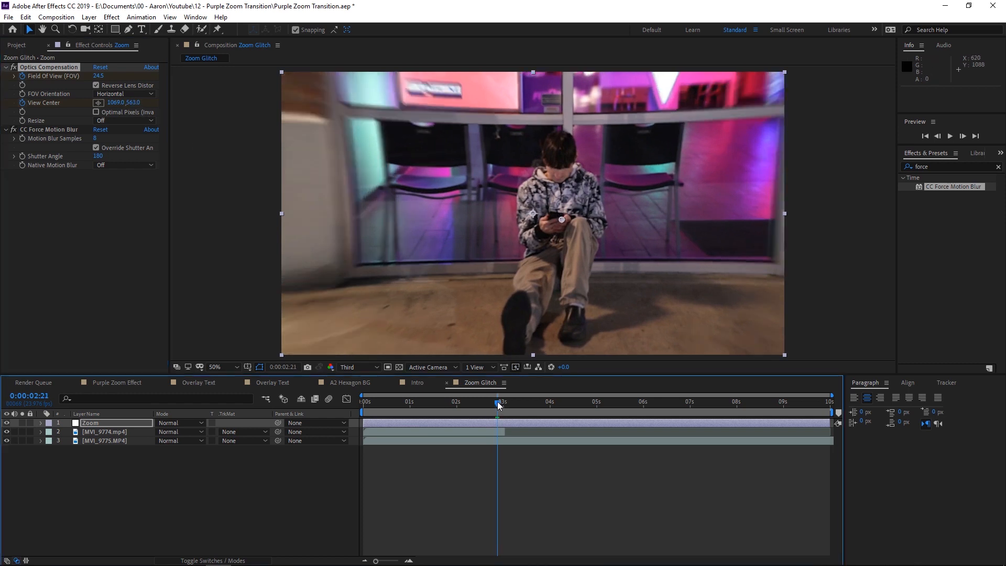
pyautogui.click(510, 403)
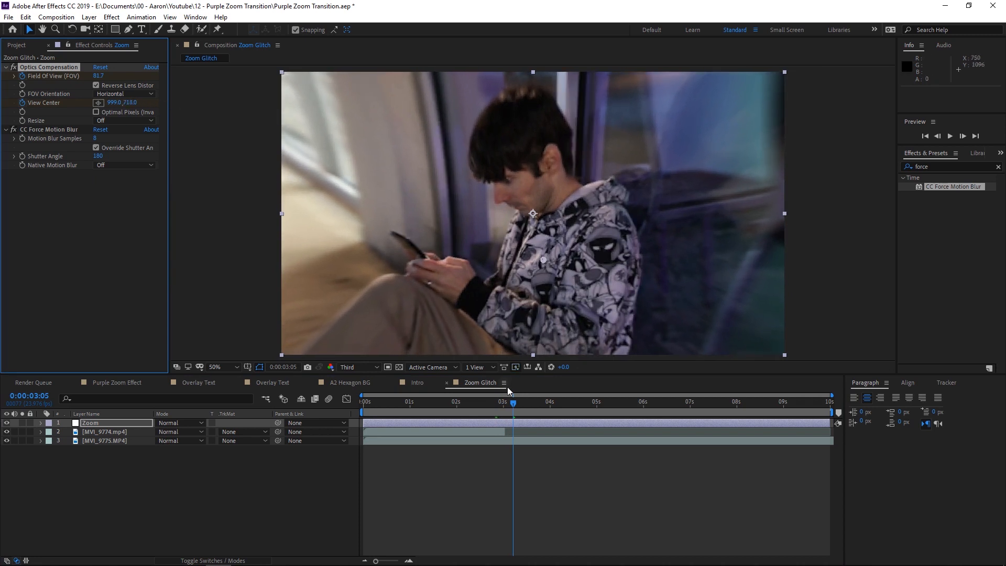
pyautogui.click(441, 402)
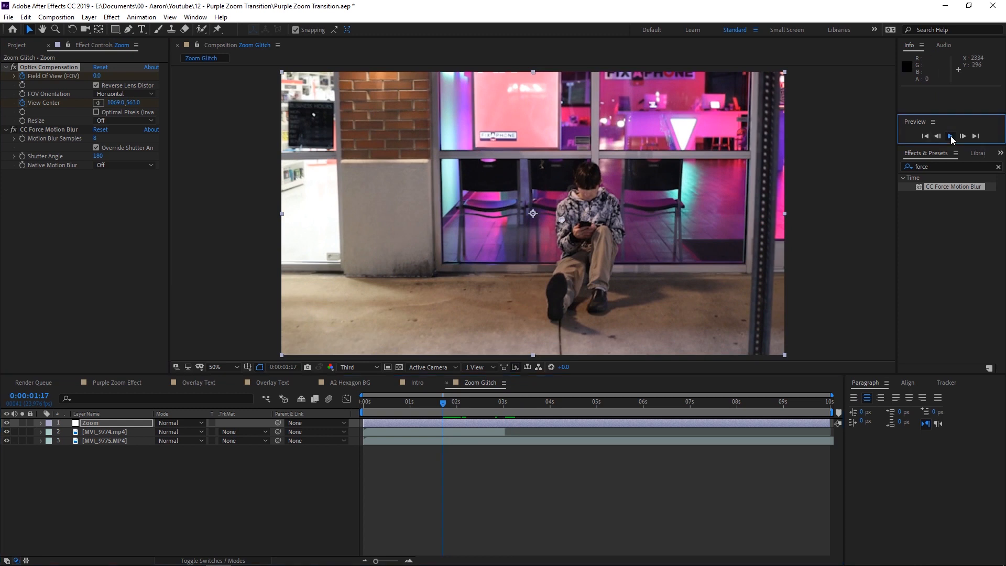
pyautogui.click(950, 135)
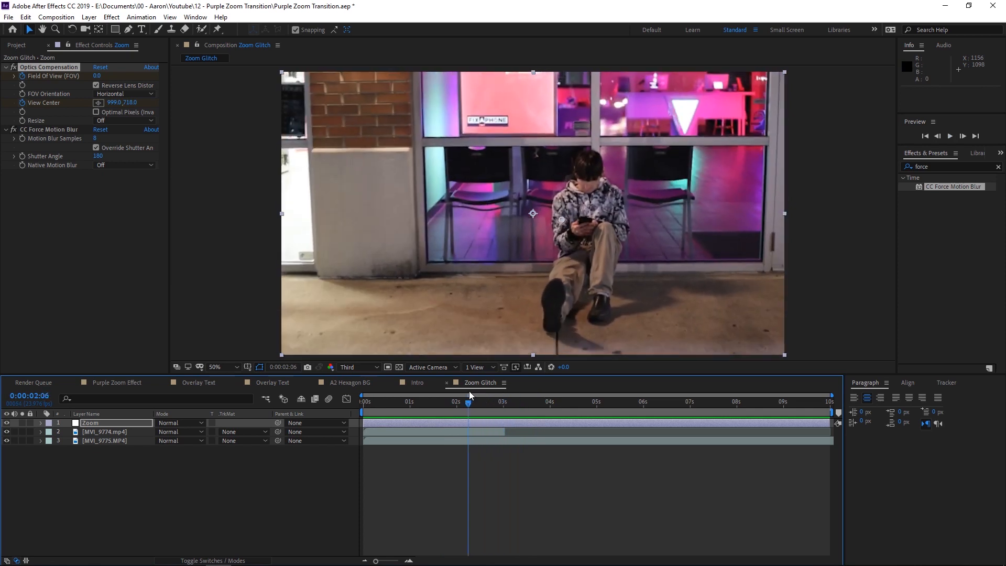
pyautogui.click(950, 136)
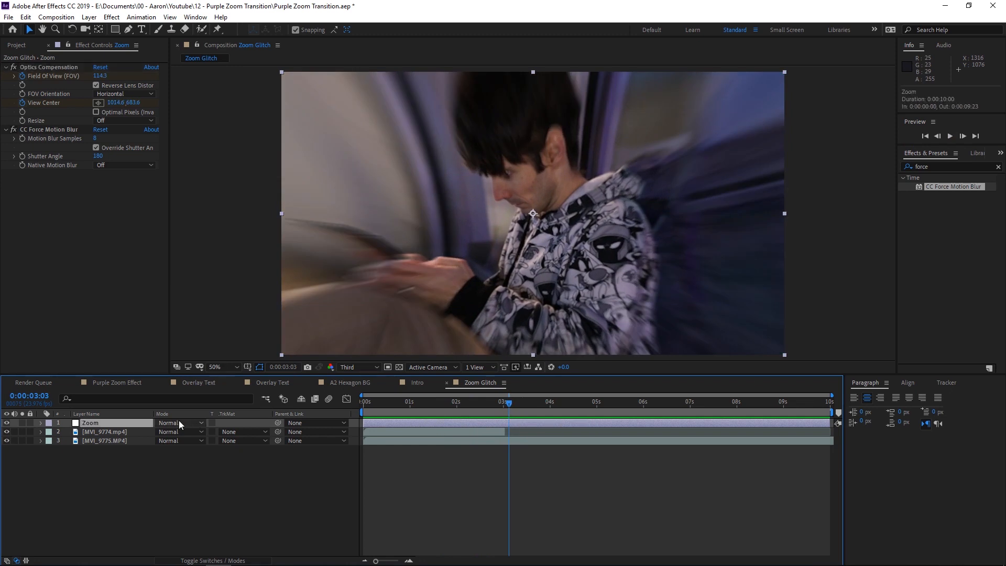
pyautogui.click(40, 423)
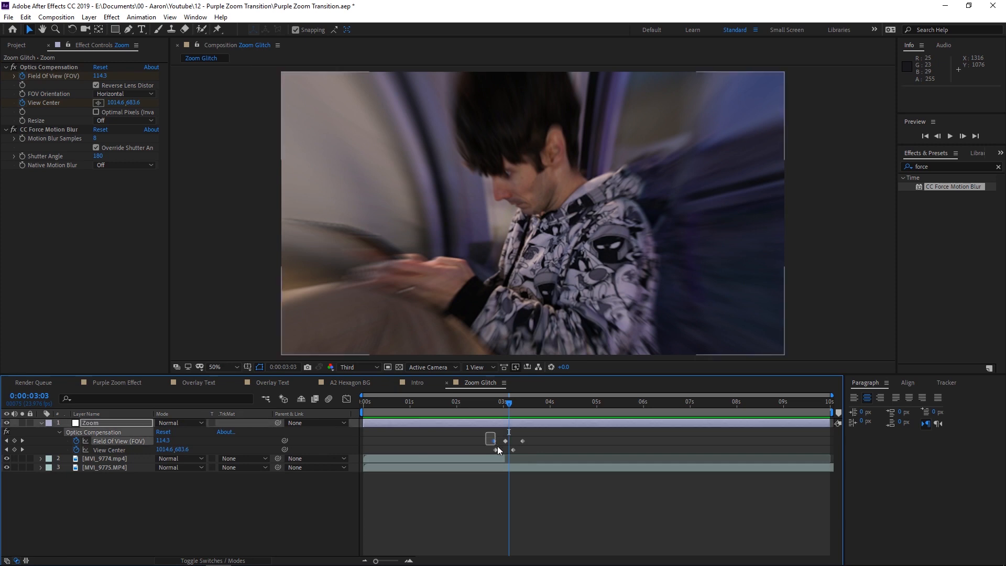
# - Apply Easy Ease (F9) to the Zoom layer's Field of View and View Center keyframes
pyautogui.press('F9')
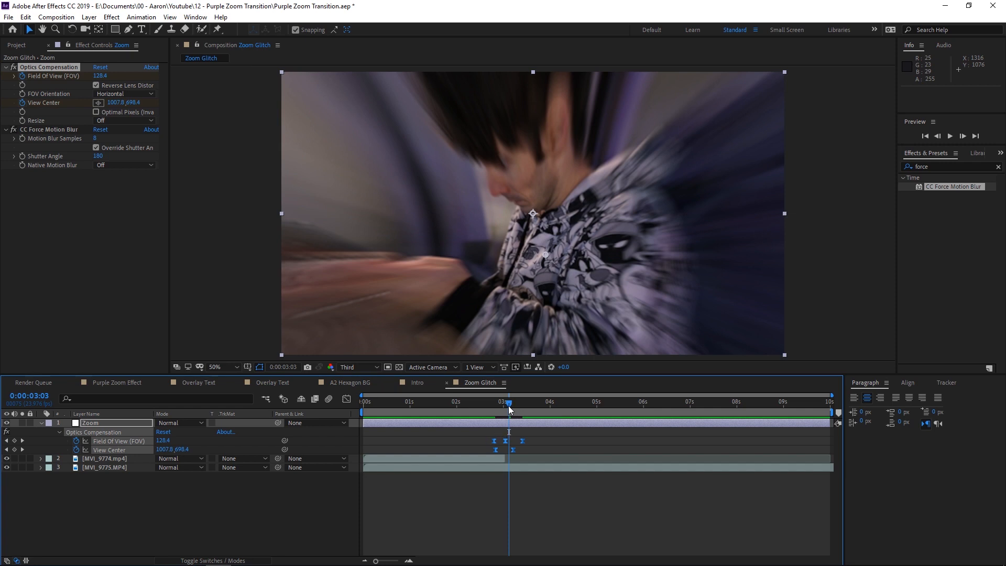
pyautogui.moveTo(509, 405)
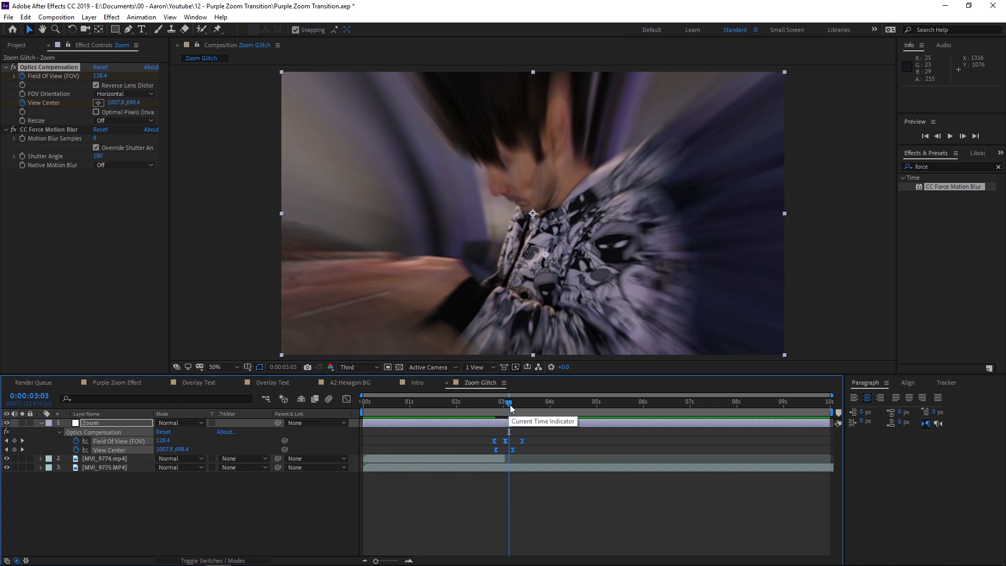
pyautogui.moveTo(494, 421)
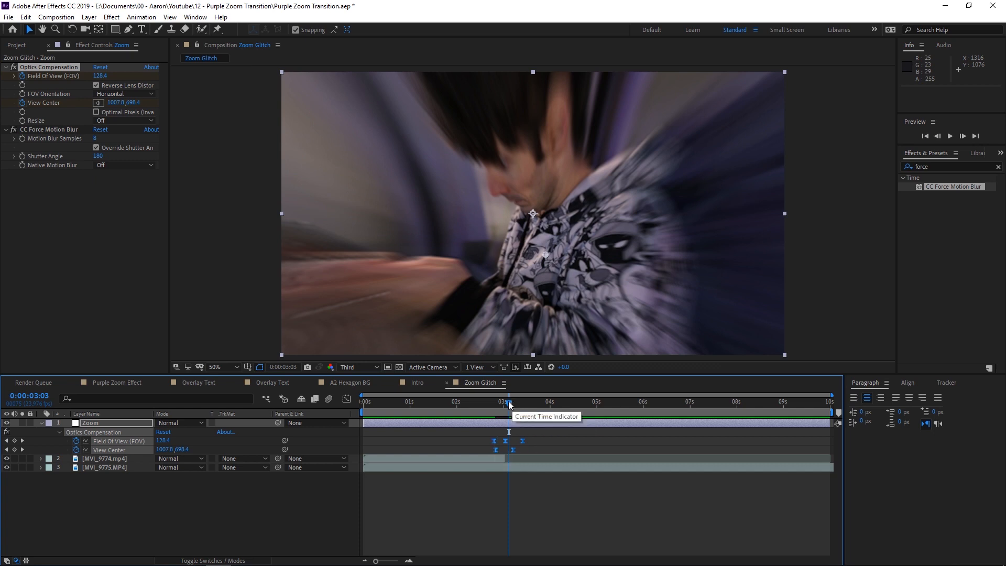
pyautogui.moveTo(500, 440)
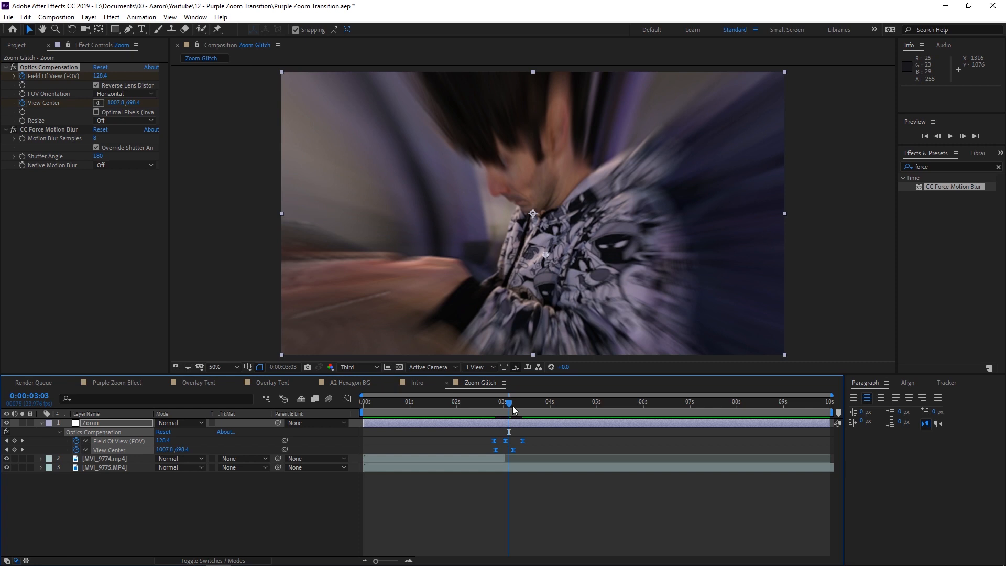
pyautogui.moveTo(509, 406)
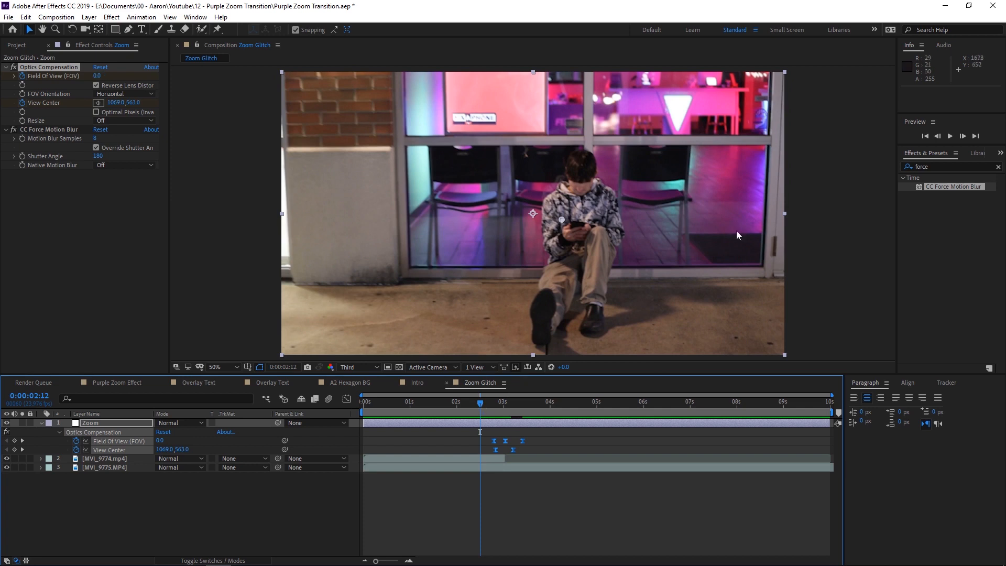
# - Move the playhead to a frame after the transition
pyautogui.click(950, 135)
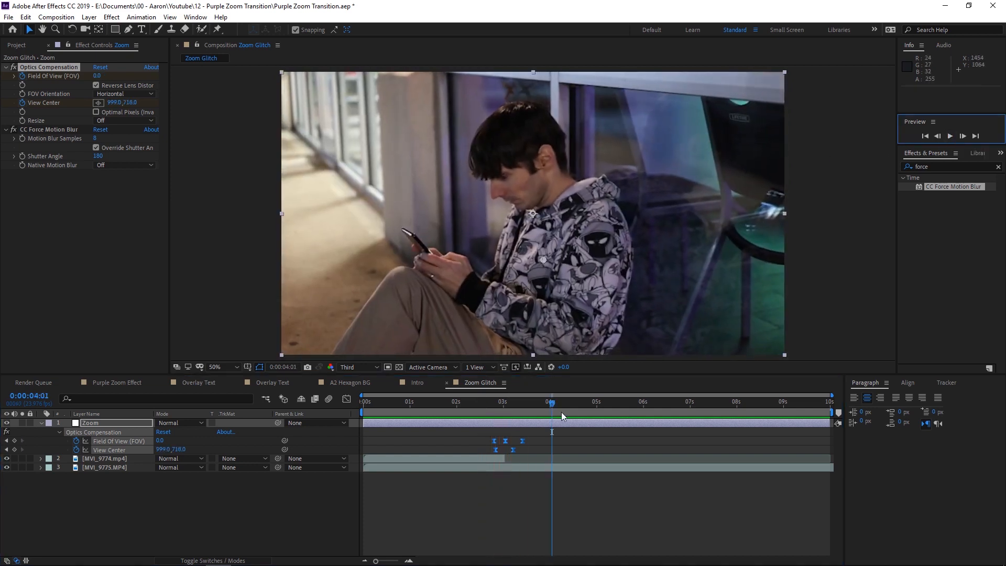
pyautogui.moveTo(552, 405)
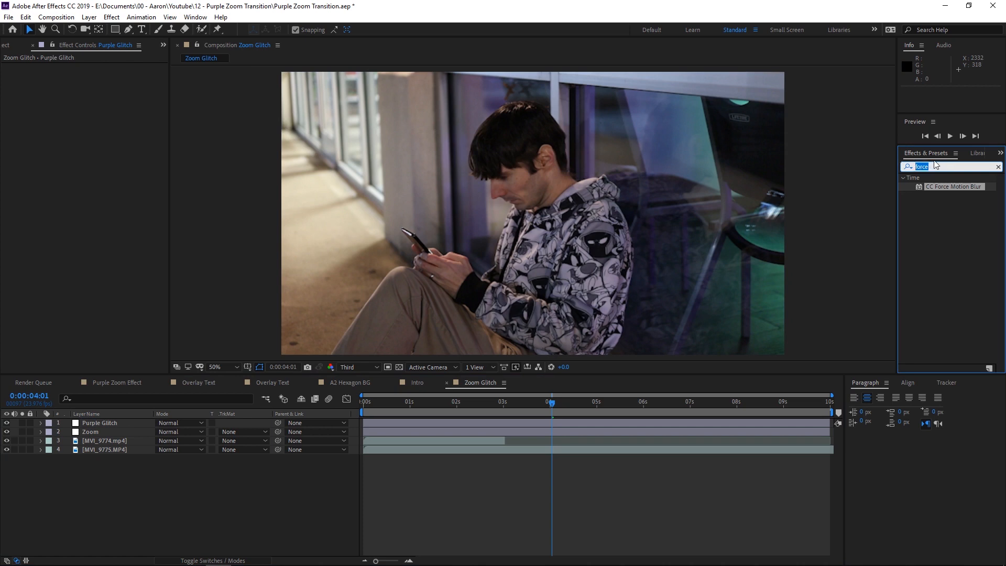
# - Search for and apply the Tint and Stylize > Emboss effects to Purple Glitch
pyautogui.write('tint')
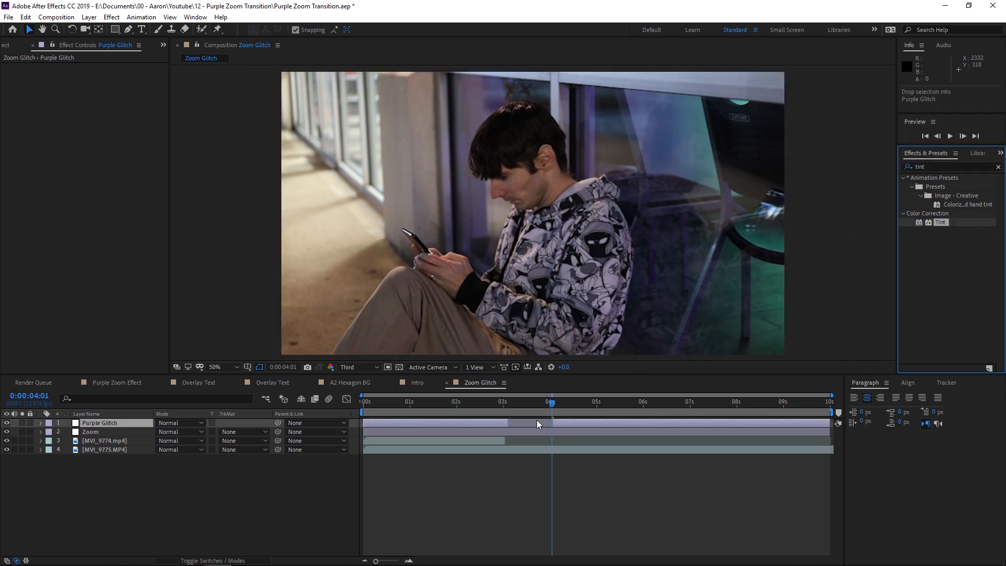
pyautogui.doubleClick(941, 222)
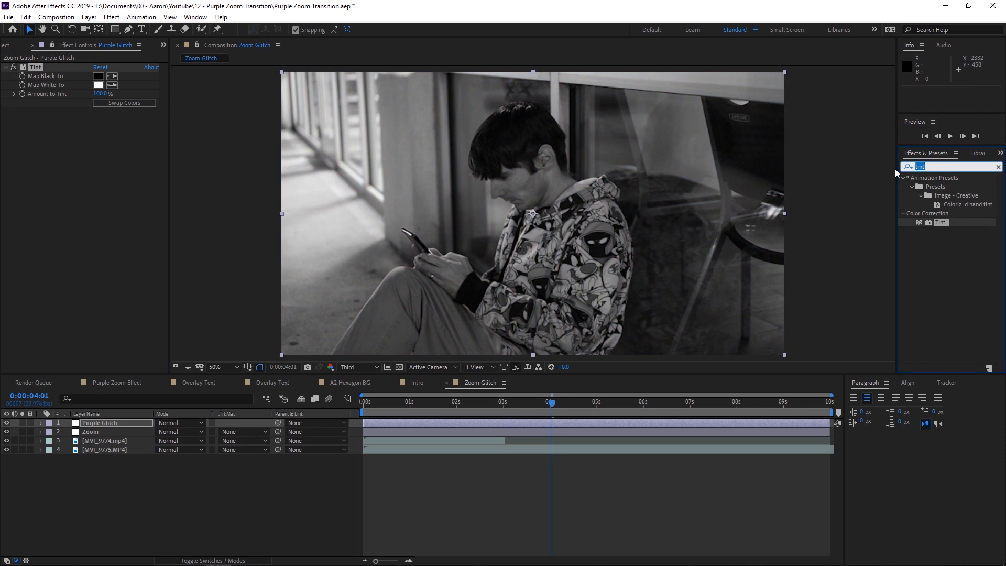
pyautogui.write('emboss')
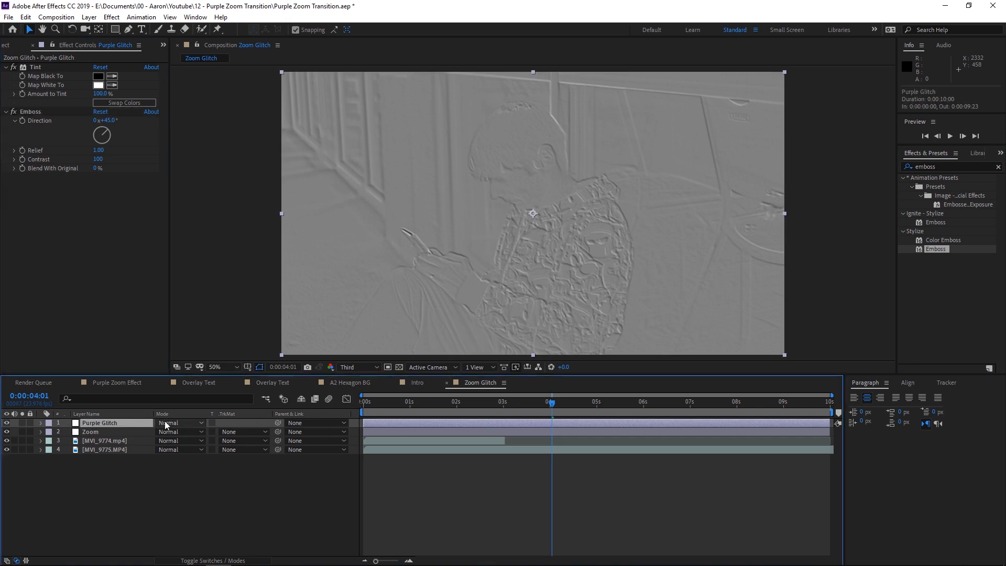
# - Set the Purple Glitch layer's blending mode to Hard Light
pyautogui.click(180, 423)
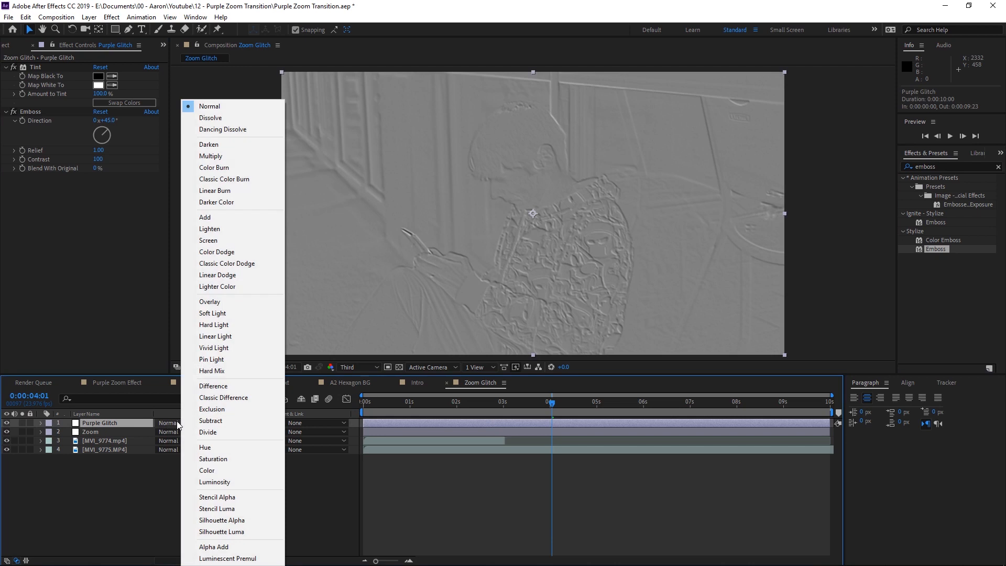
pyautogui.moveTo(214, 325)
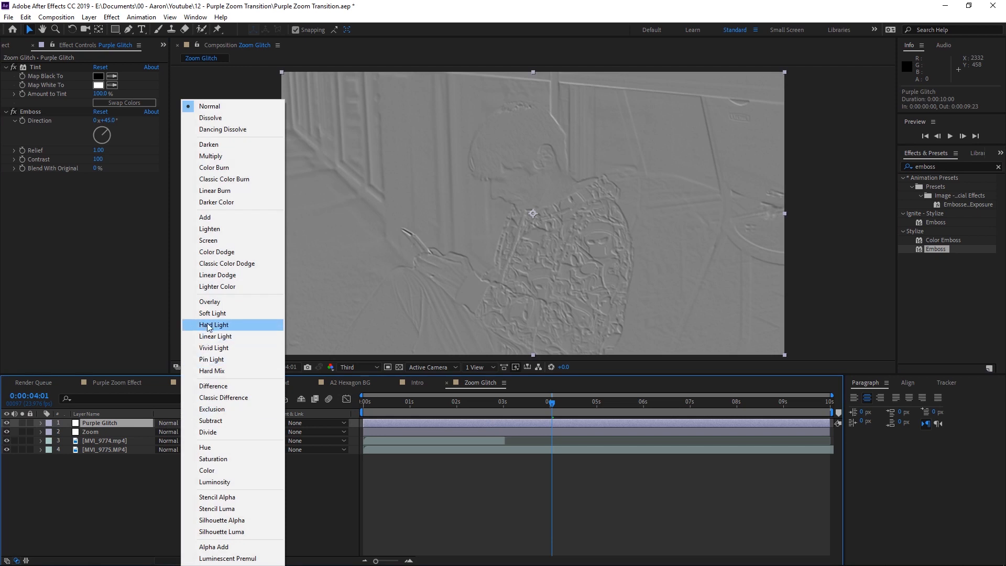
pyautogui.click(213, 324)
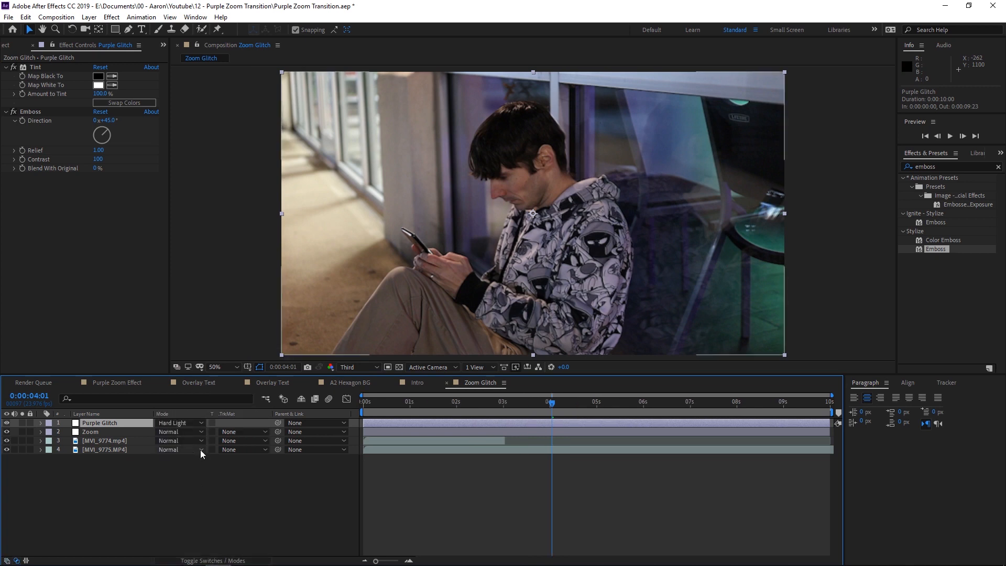
pyautogui.moveTo(212, 435)
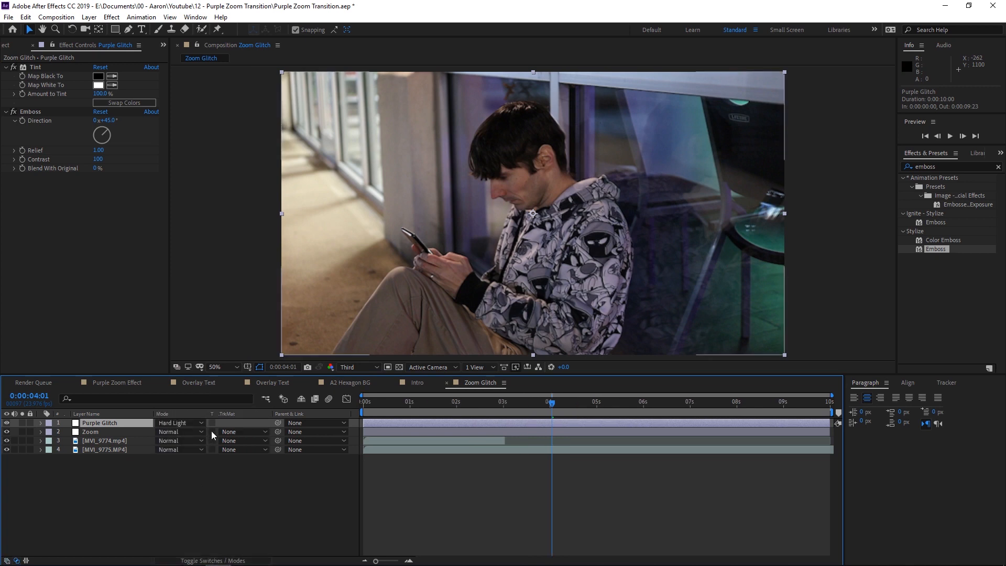
# - At mid-transition, set Purple Glitch's Tint to map blacks to red and whites to blue
pyautogui.click(507, 402)
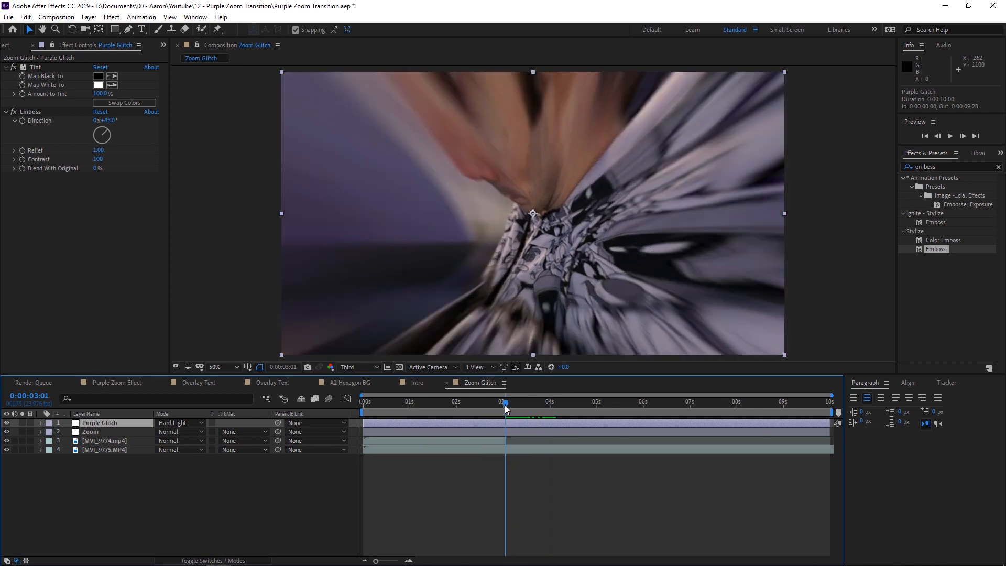
pyautogui.moveTo(505, 403)
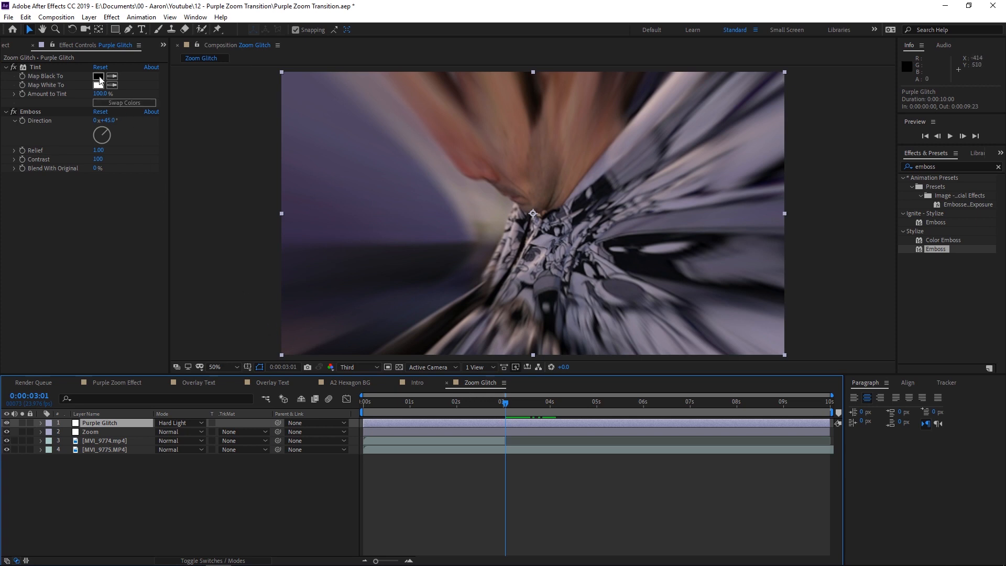
pyautogui.click(98, 76)
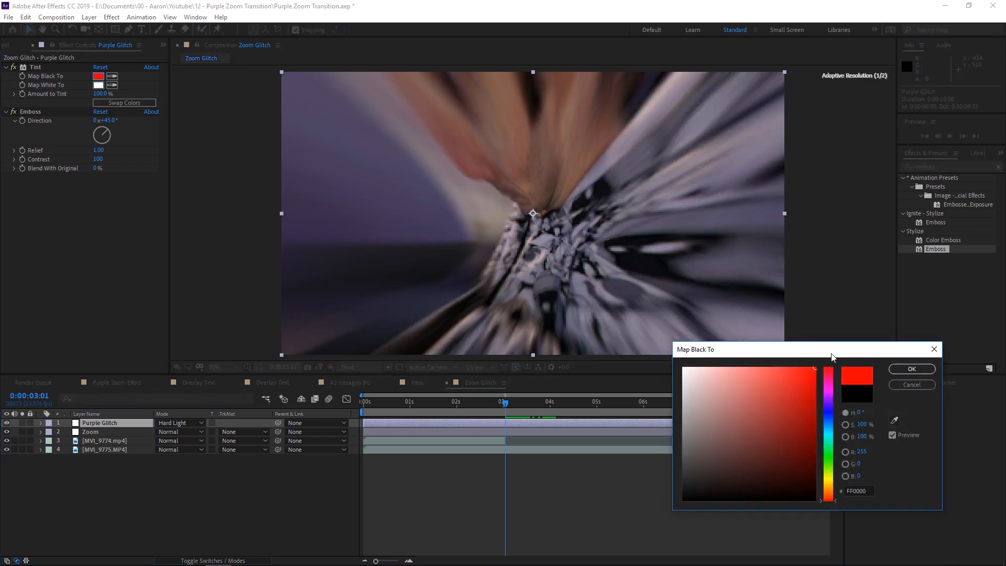
pyautogui.click(911, 384)
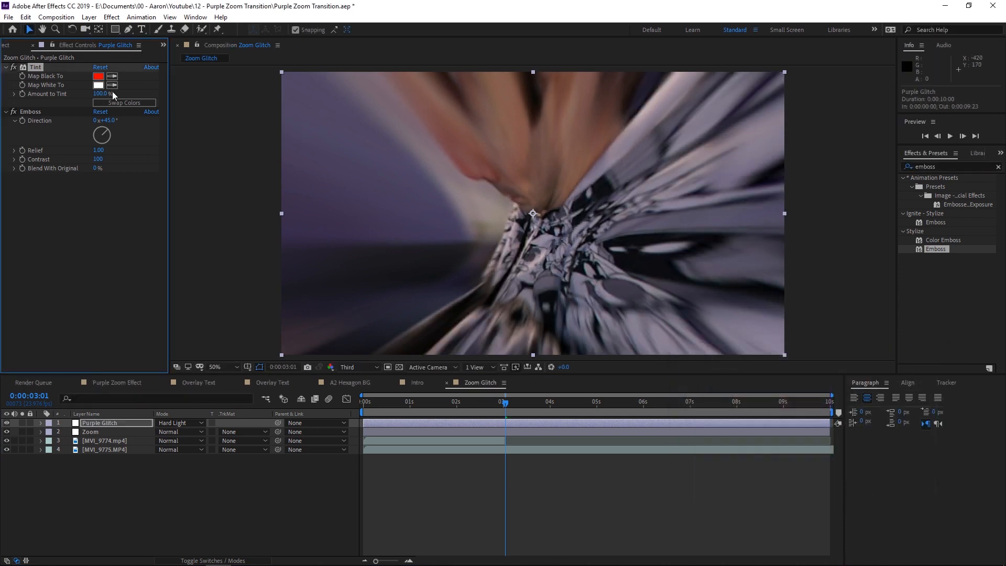
pyautogui.click(98, 84)
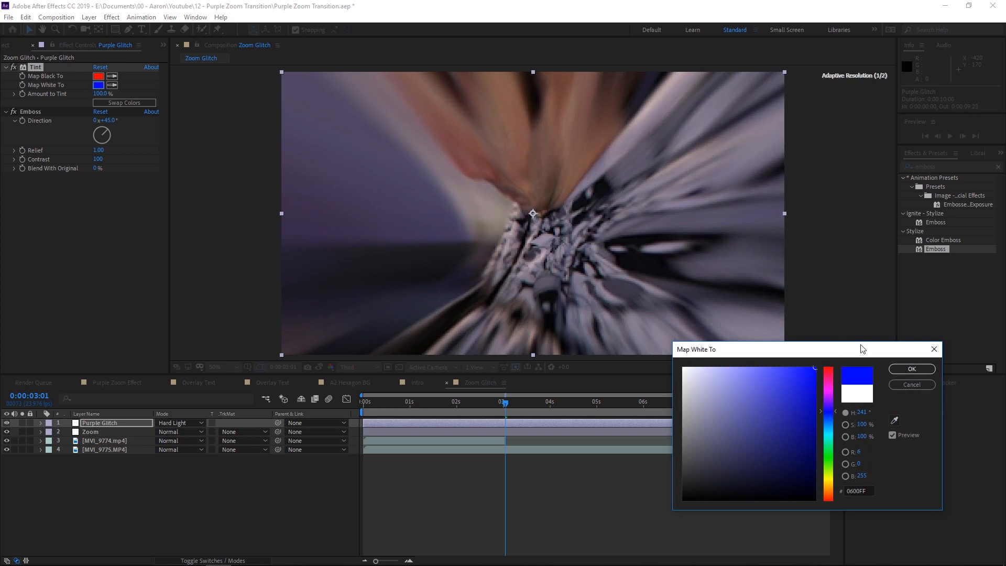
pyautogui.click(911, 368)
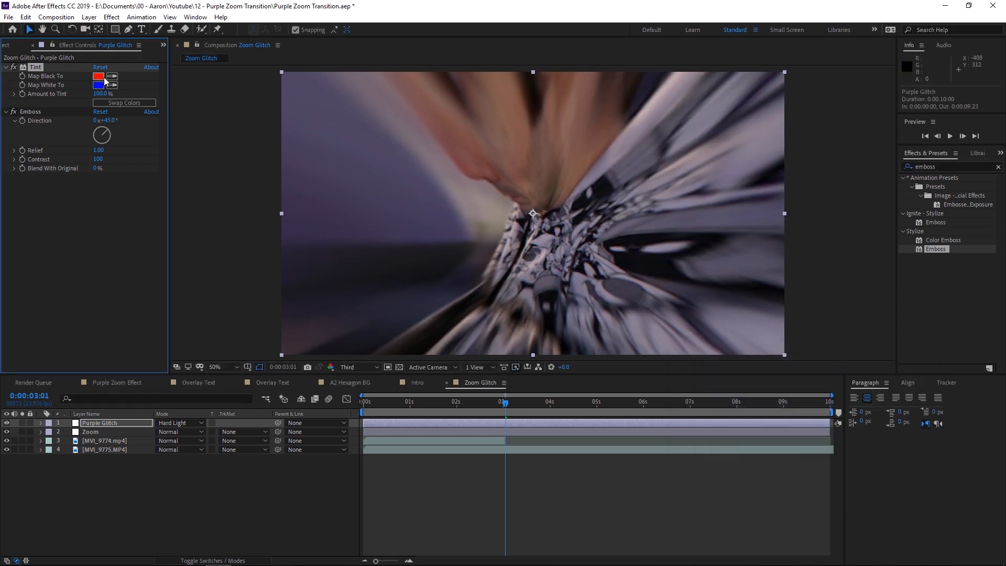
pyautogui.click(99, 85)
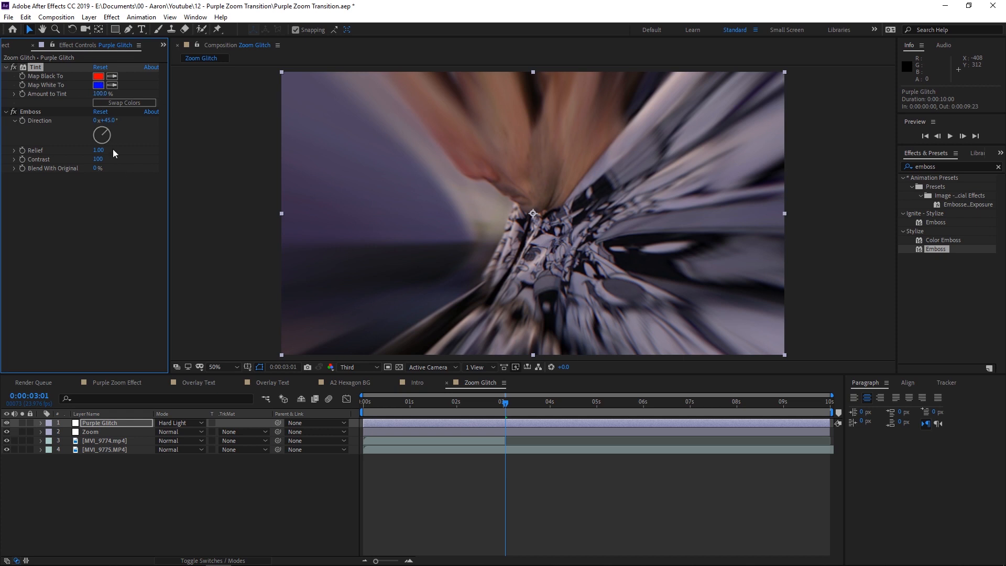
pyautogui.moveTo(63, 158)
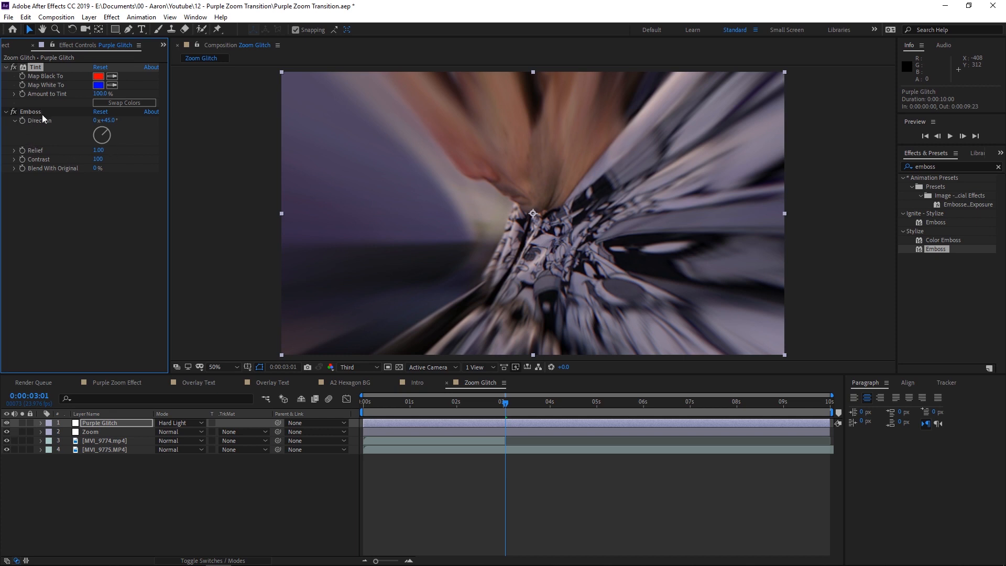
pyautogui.moveTo(27, 157)
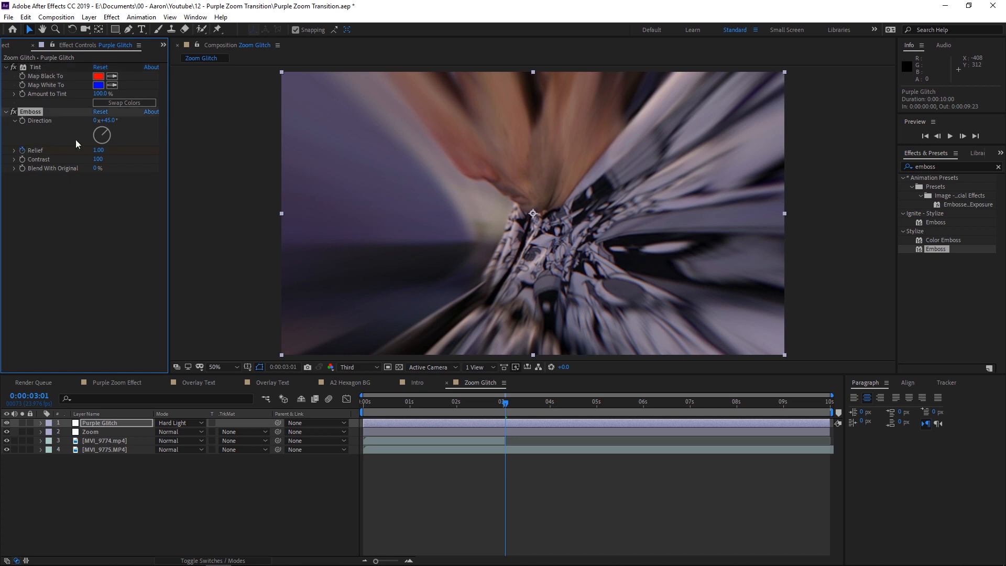
# - Keyframe Purple Glitch's Emboss Relief at 0, then move a few frames later
pyautogui.click(100, 151)
pyautogui.write('0')
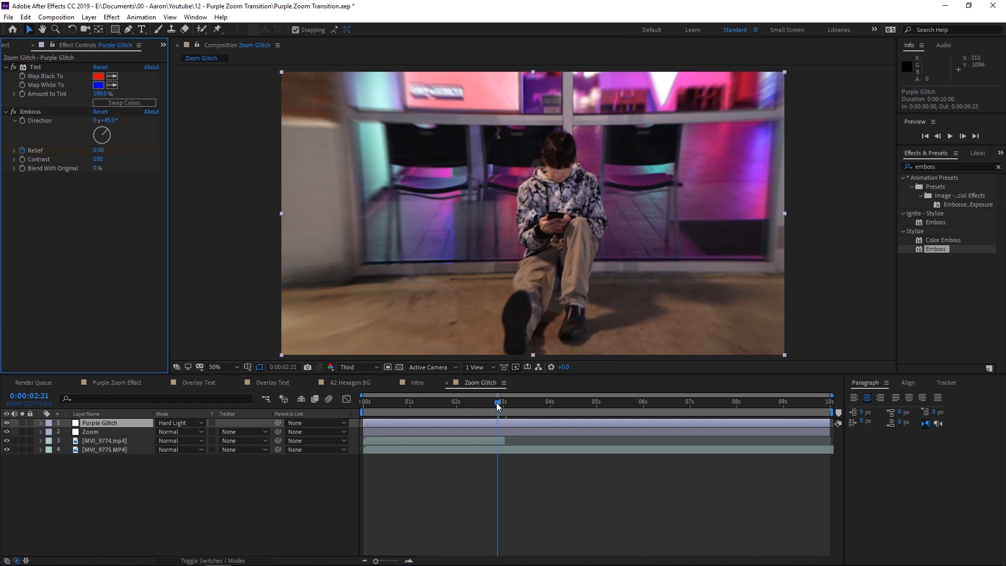
pyautogui.moveTo(497, 402); pyautogui.dragTo(510, 402)
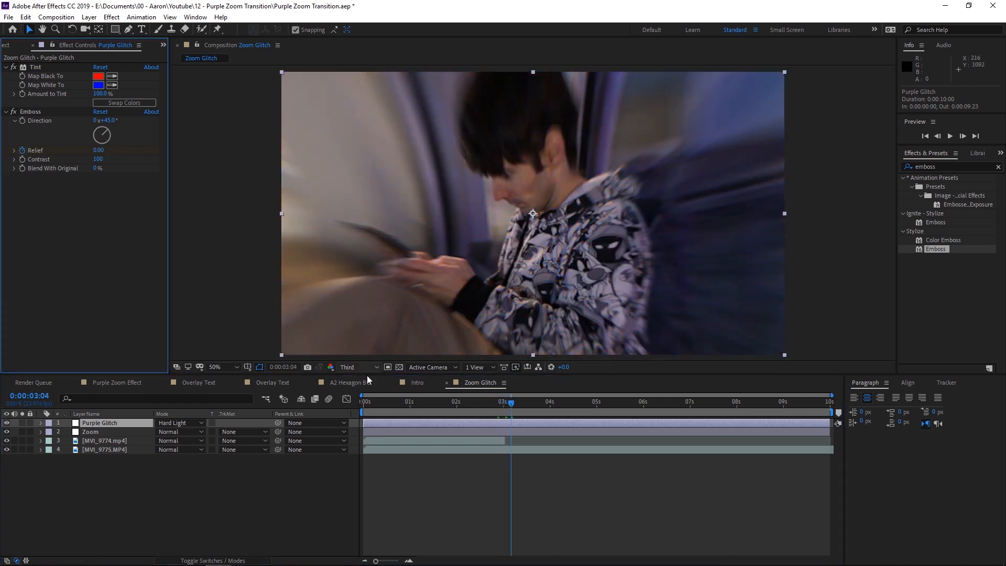
pyautogui.click(458, 403)
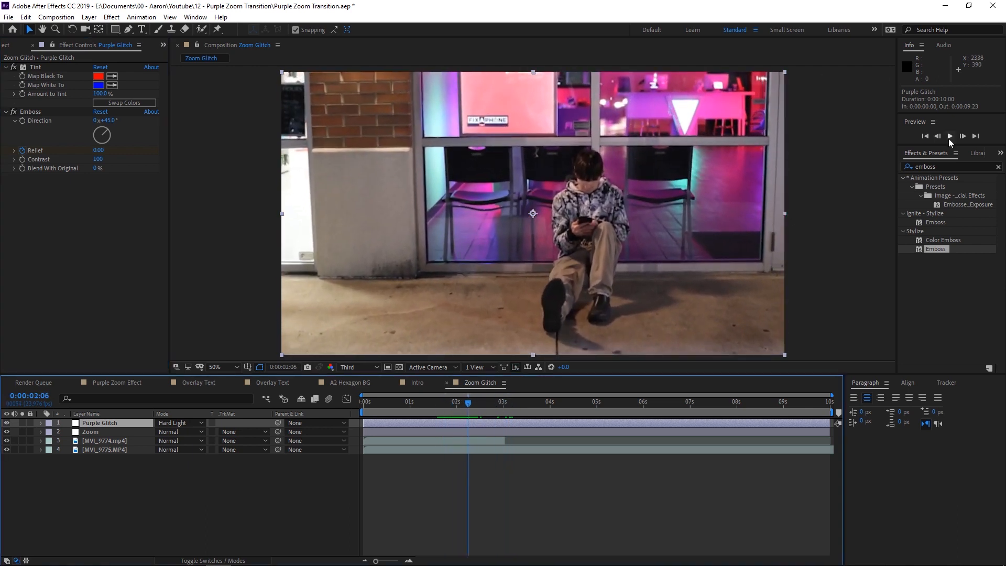
pyautogui.click(949, 135)
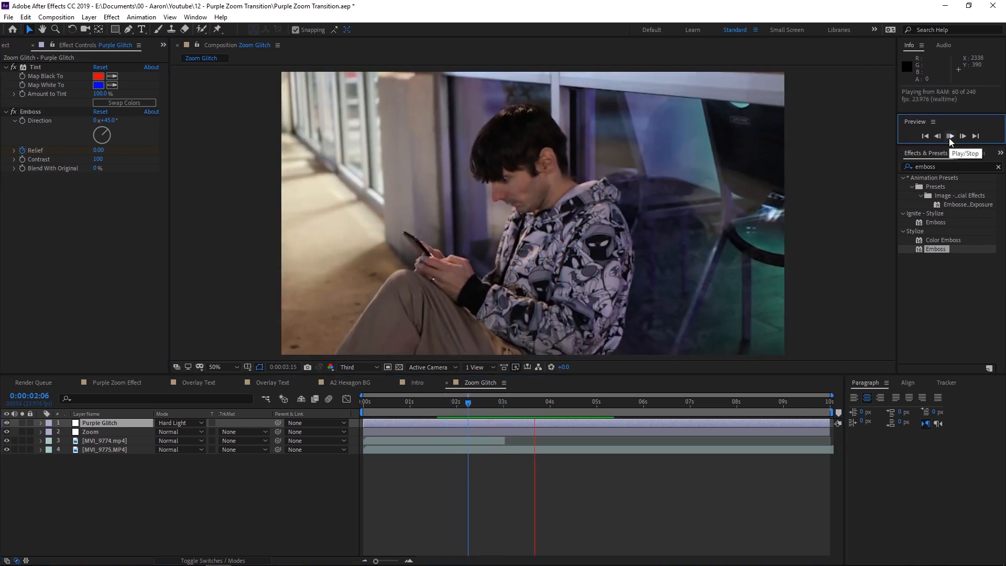
pyautogui.click(950, 135)
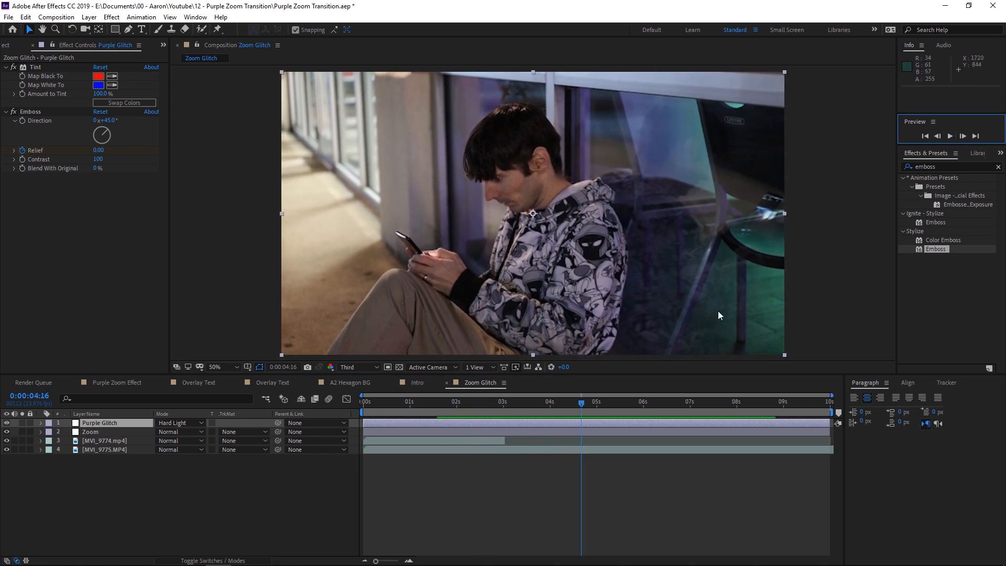